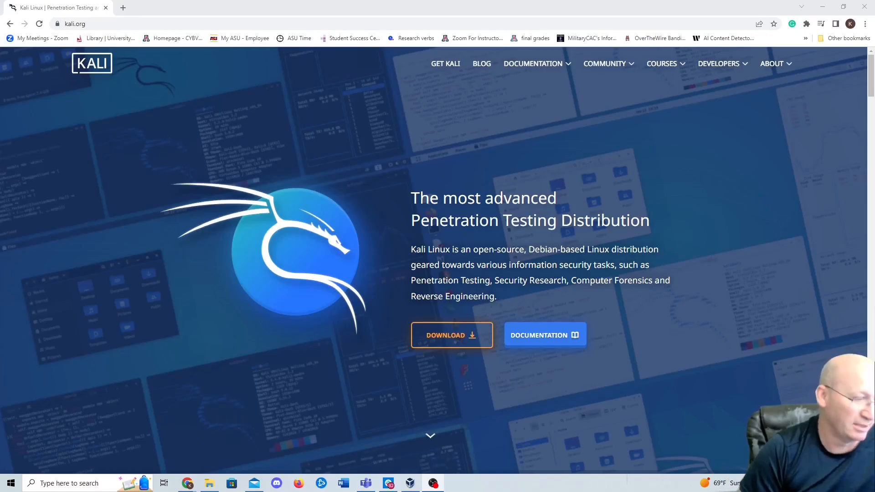
{"action": "mouse_move", "coordinate": [627, 184]}
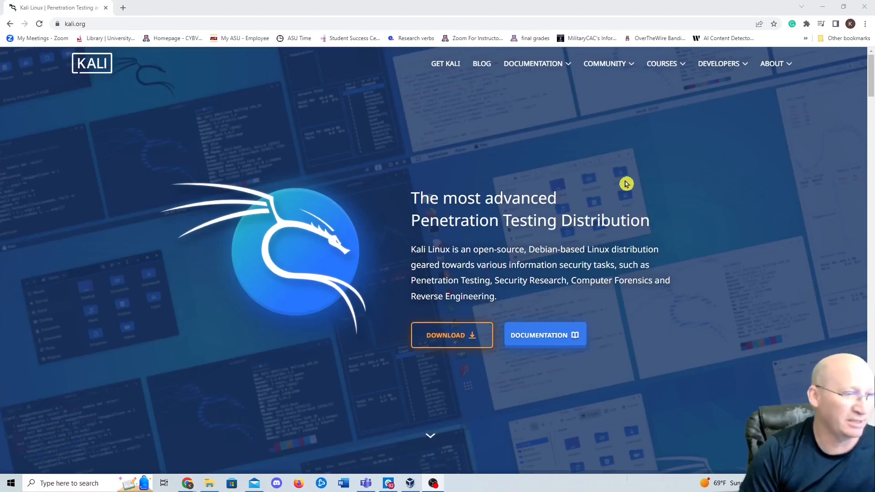
{"action": "mouse_move", "coordinate": [635, 177]}
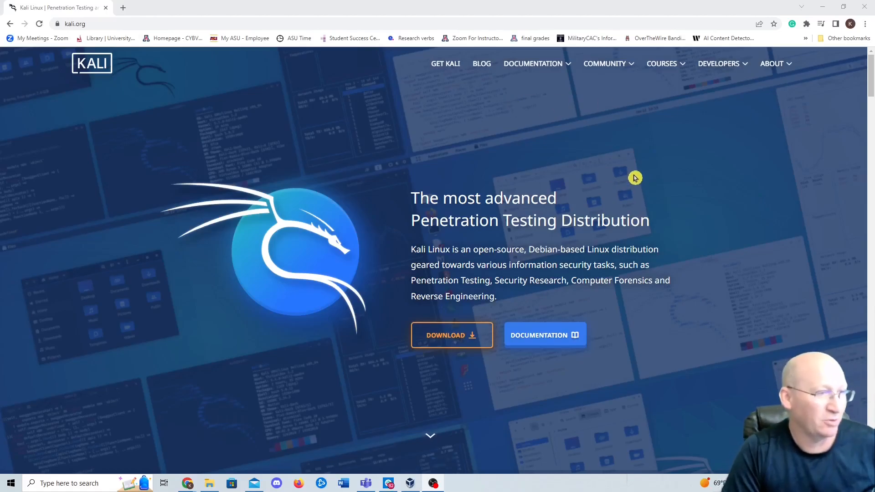
{"action": "mouse_move", "coordinate": [647, 193]}
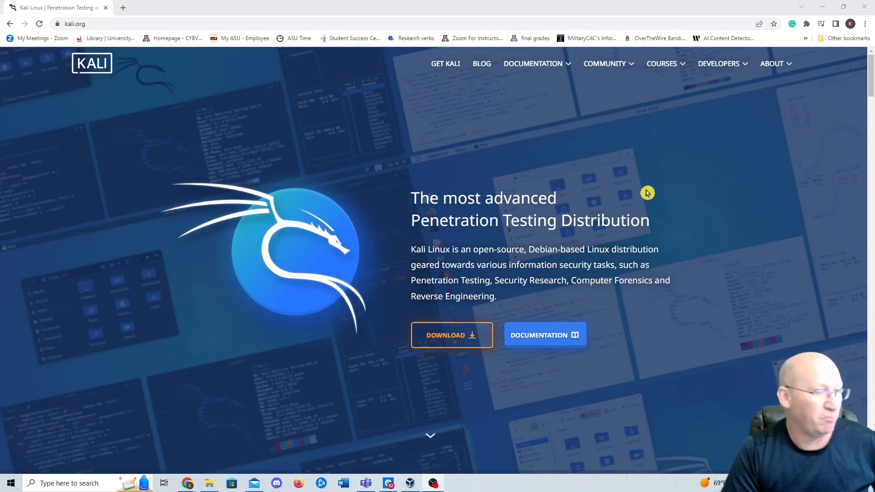
{"action": "mouse_move", "coordinate": [645, 171]}
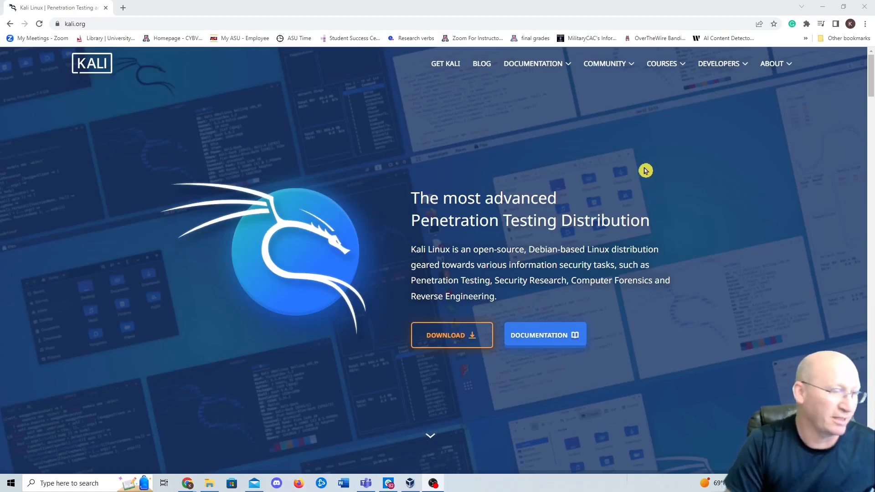
{"action": "mouse_move", "coordinate": [639, 162]}
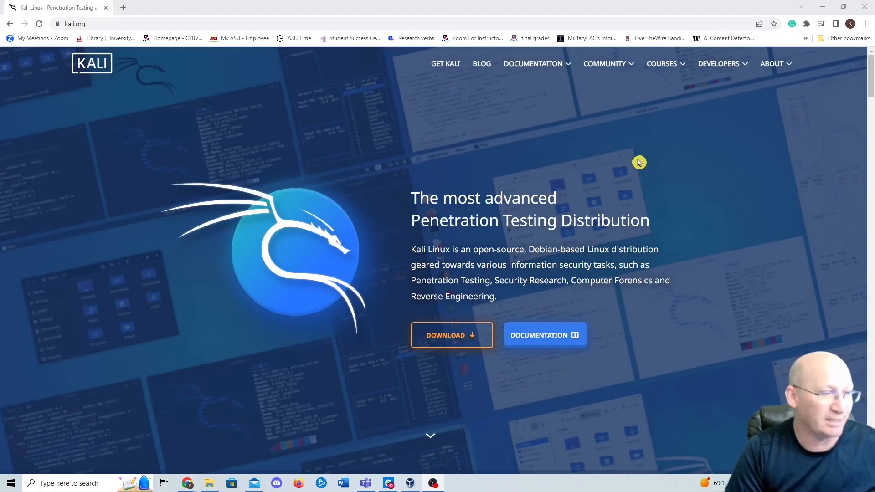
{"action": "mouse_move", "coordinate": [631, 155]}
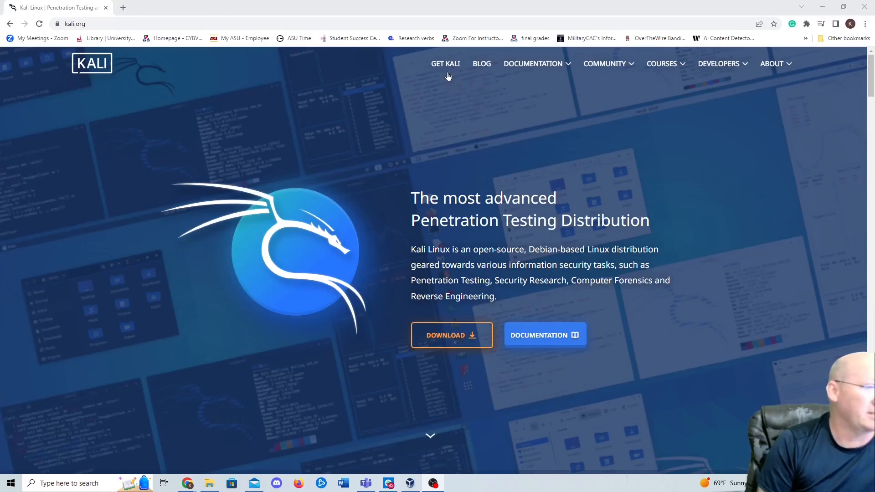
Step: Browse the Get Kali page across Prebuilt VMs, ARM and Installer images down to Kali Purple
{"action": "left_click", "coordinate": [446, 64]}
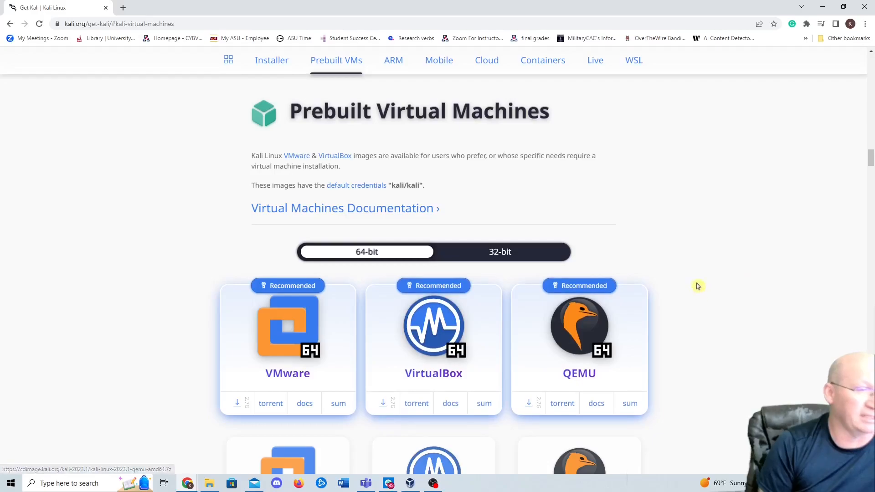
{"action": "mouse_move", "coordinate": [712, 270]}
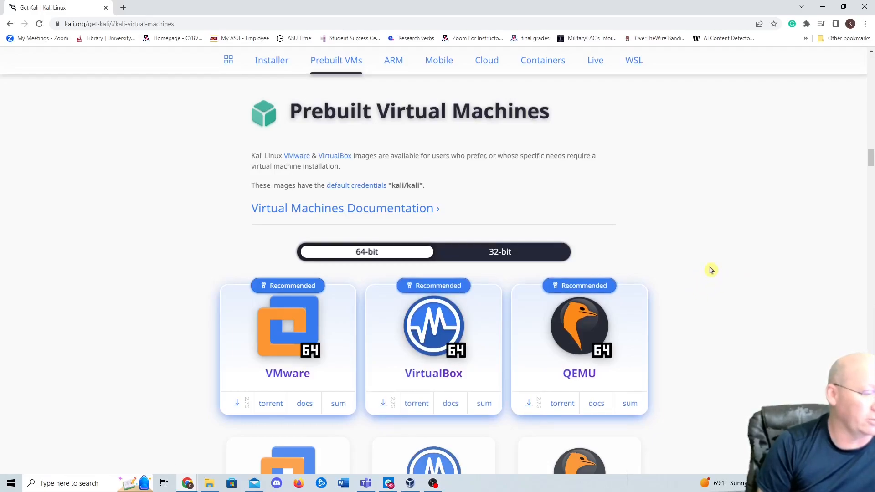
{"action": "left_click", "coordinate": [397, 60]}
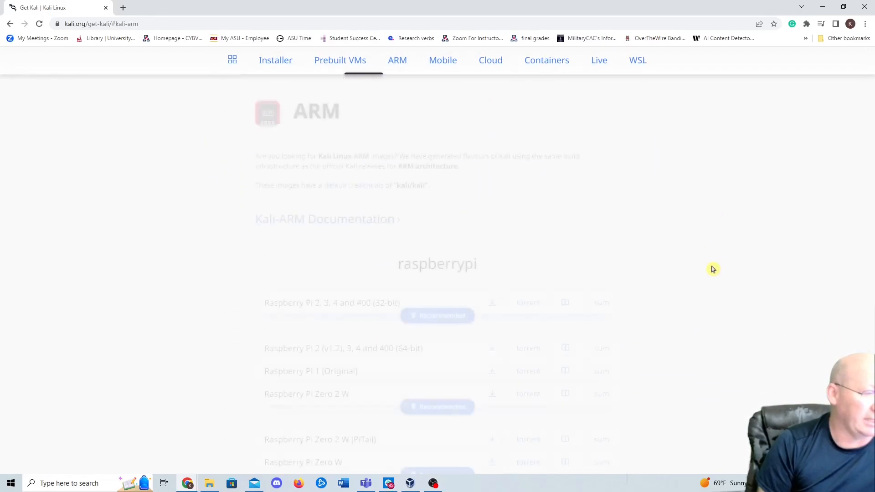
{"action": "left_click", "coordinate": [340, 60]}
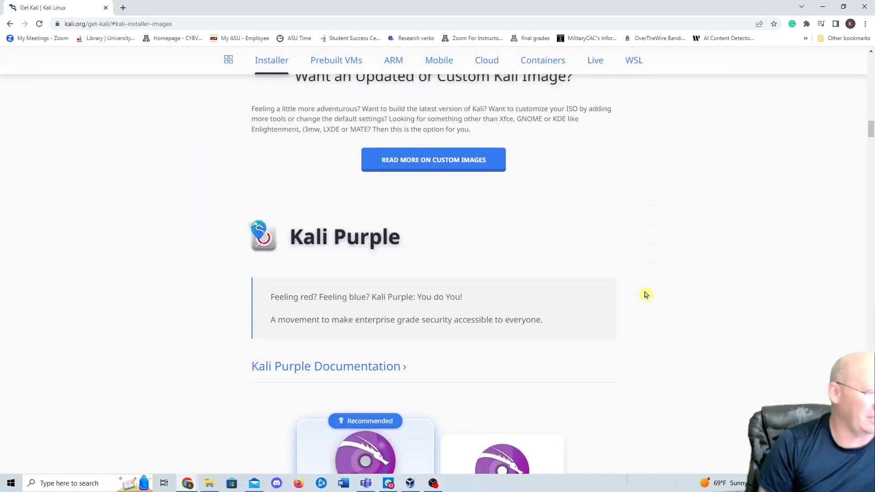
{"action": "scroll", "scroll_direction": "down", "scroll_amount": 3}
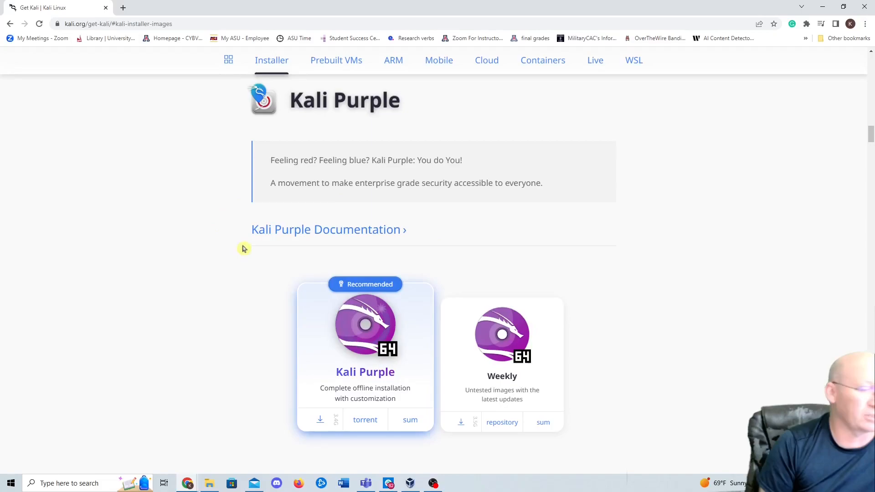
{"action": "mouse_move", "coordinate": [142, 98]}
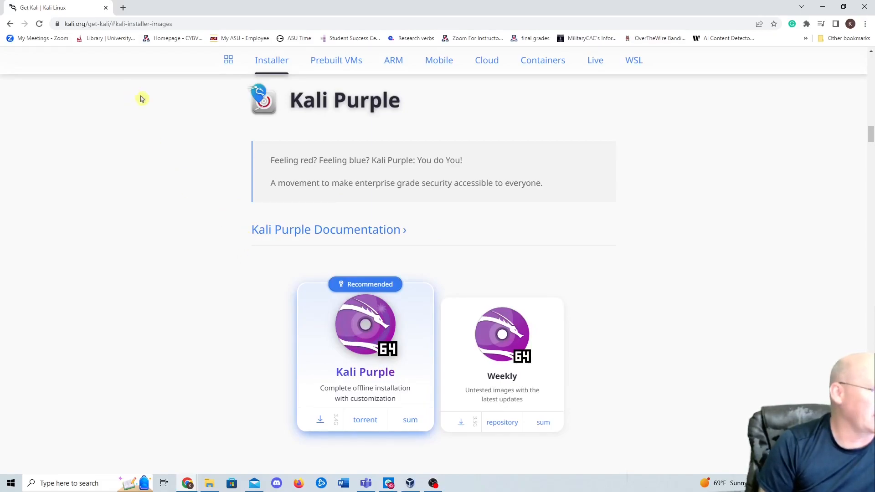
{"action": "mouse_move", "coordinate": [219, 158]}
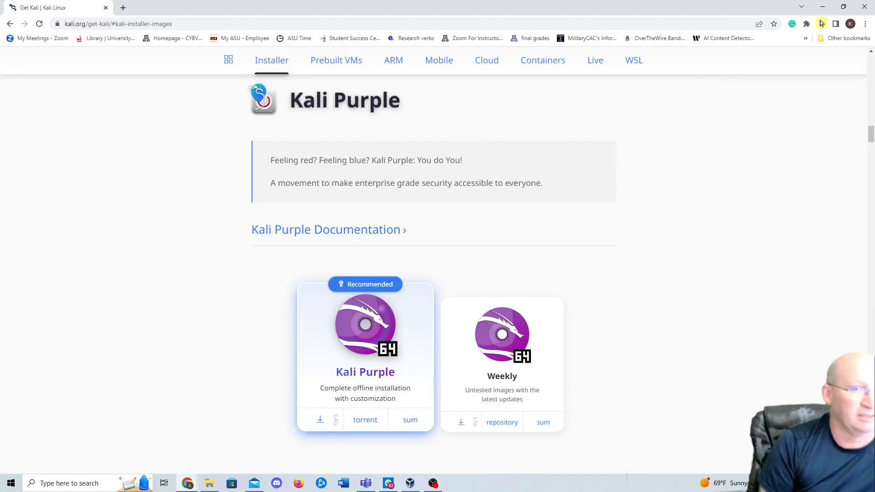
{"action": "left_click", "coordinate": [409, 483]}
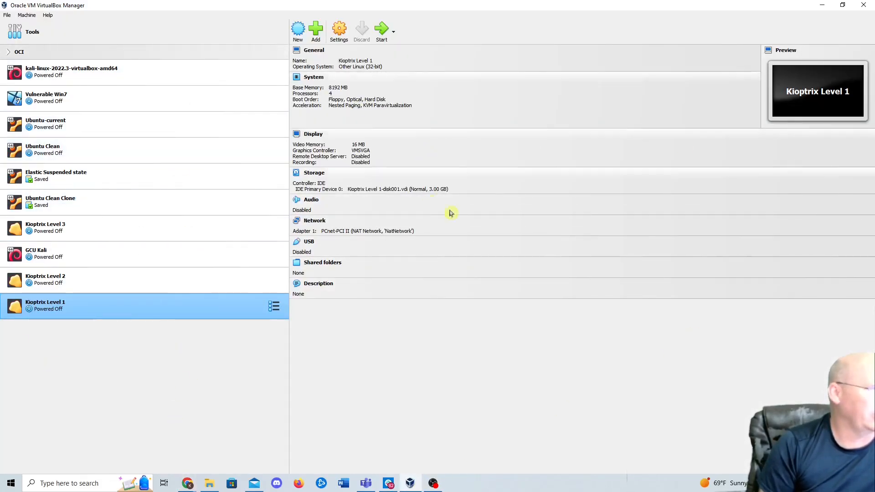
Step: Create a new VM named 'Kali Pruple 2023.1' of type Linux, version Debian (64-bit)
{"action": "left_click", "coordinate": [298, 31]}
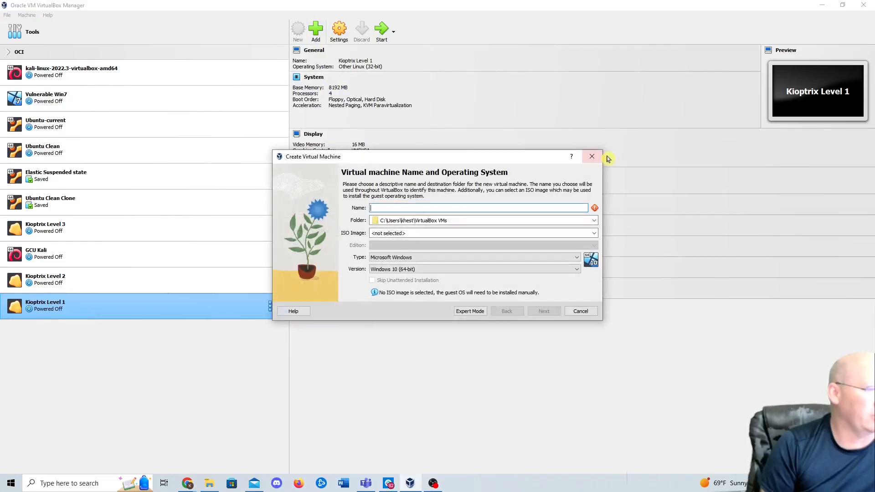
{"action": "type", "text": "Kali Pruple 2023."}
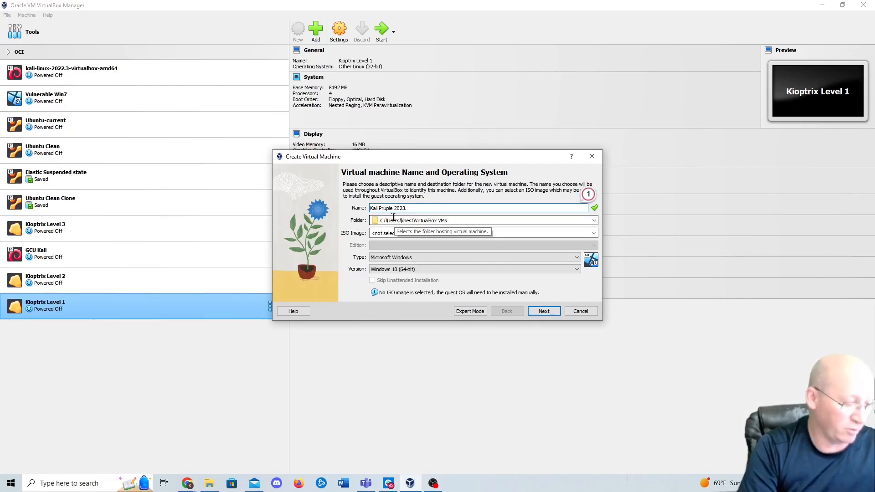
{"action": "type", "text": "1"}
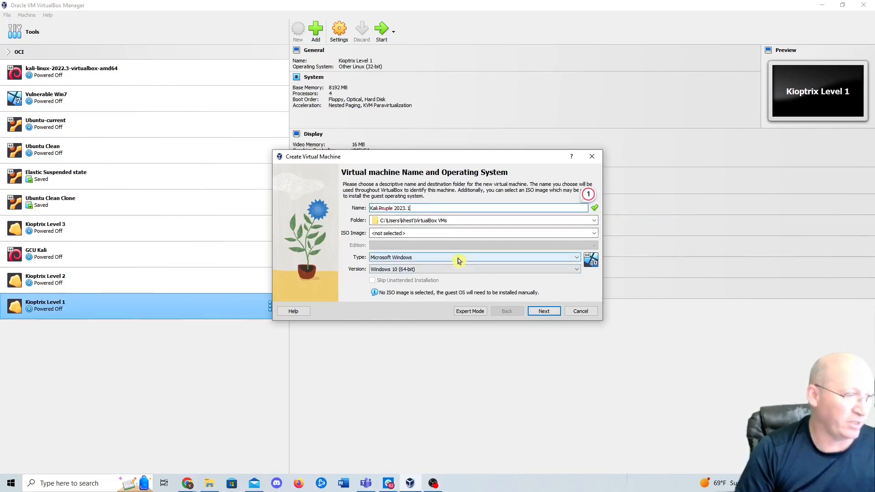
{"action": "left_click", "coordinate": [576, 269]}
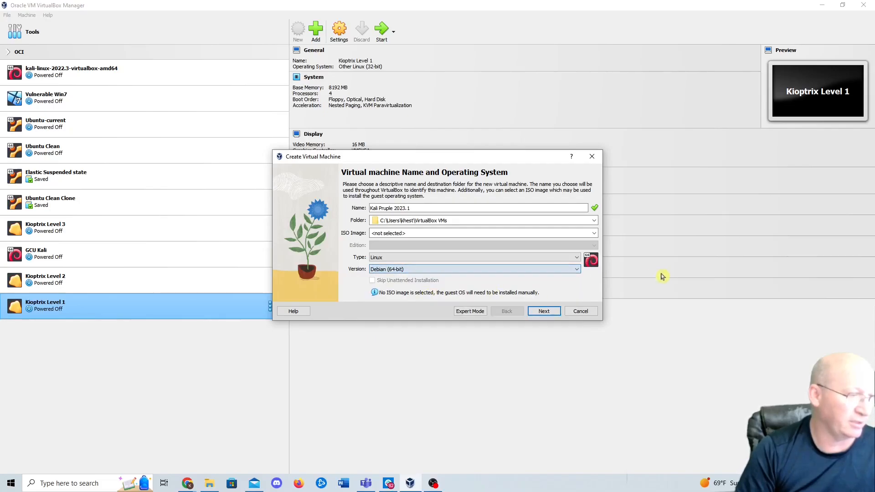
Step: Give the VM 8192 MB base memory and 4 processors, continuing to the hard disk step
{"action": "left_click", "coordinate": [542, 311]}
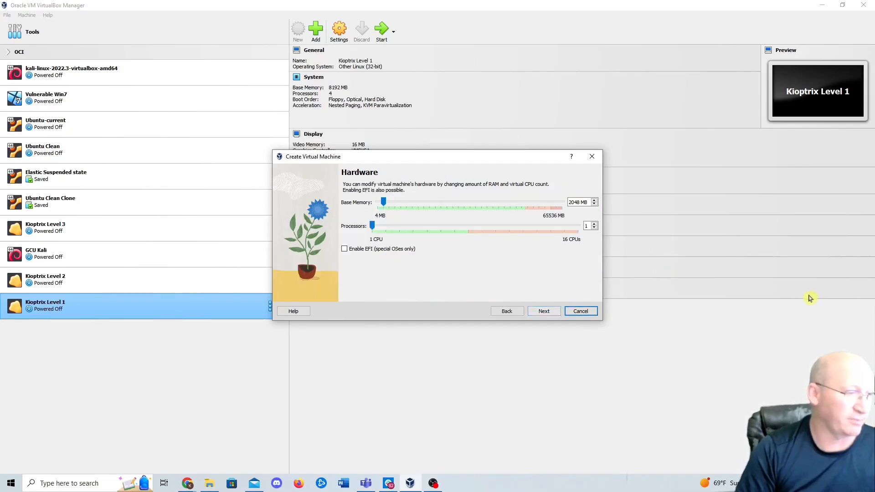
{"action": "mouse_move", "coordinate": [366, 185]}
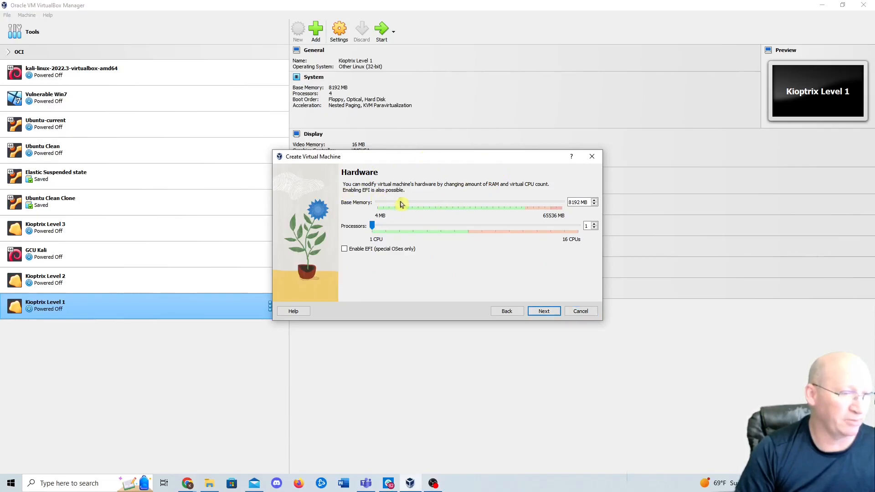
{"action": "mouse_move", "coordinate": [493, 272]}
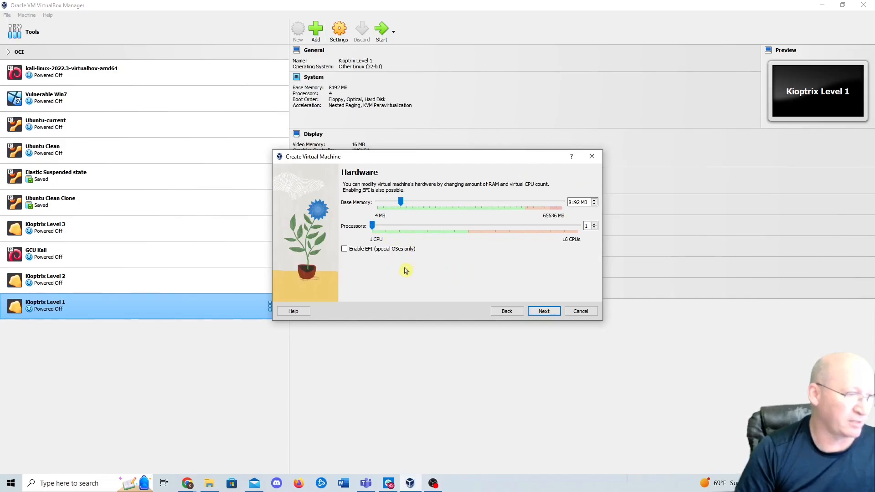
{"action": "mouse_move", "coordinate": [471, 247]}
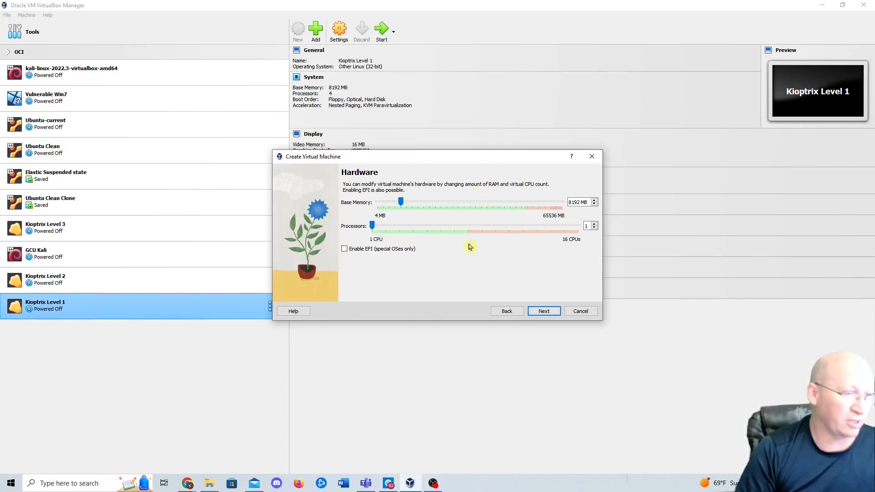
{"action": "mouse_move", "coordinate": [463, 218]}
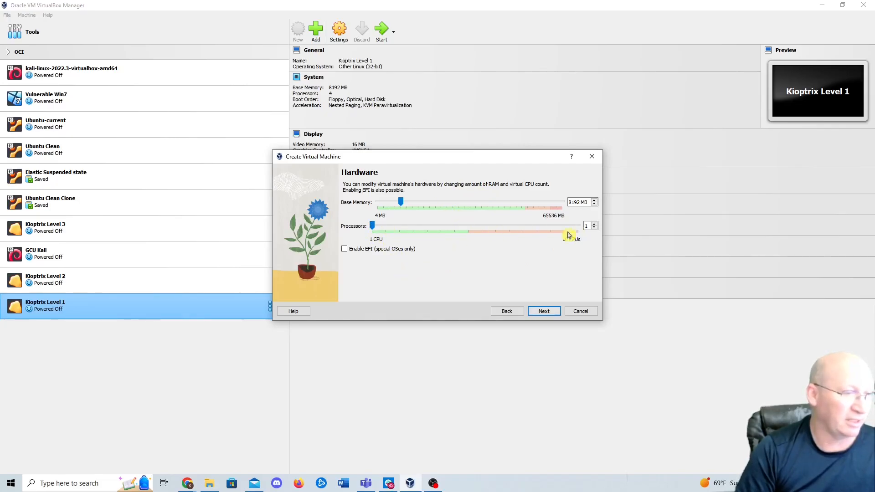
{"action": "left_click_drag", "start_coordinate": [566, 234], "coordinate": [382, 227]}
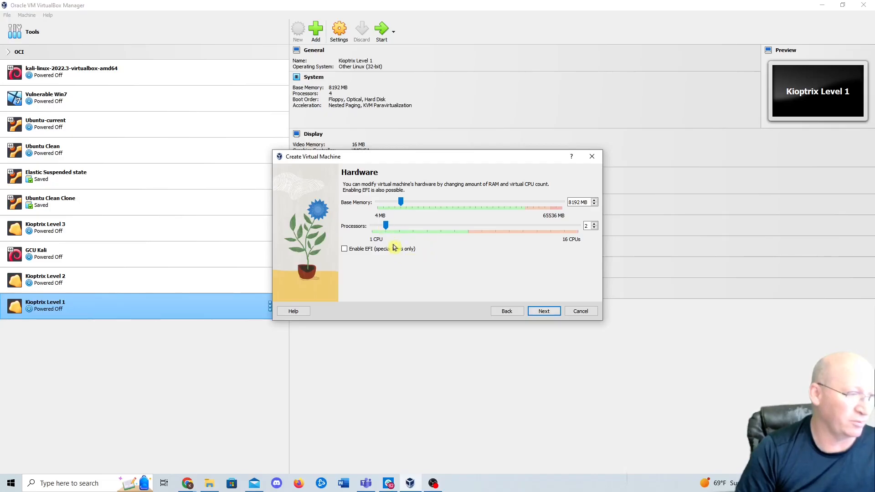
{"action": "left_click_drag", "start_coordinate": [385, 225], "coordinate": [413, 225]}
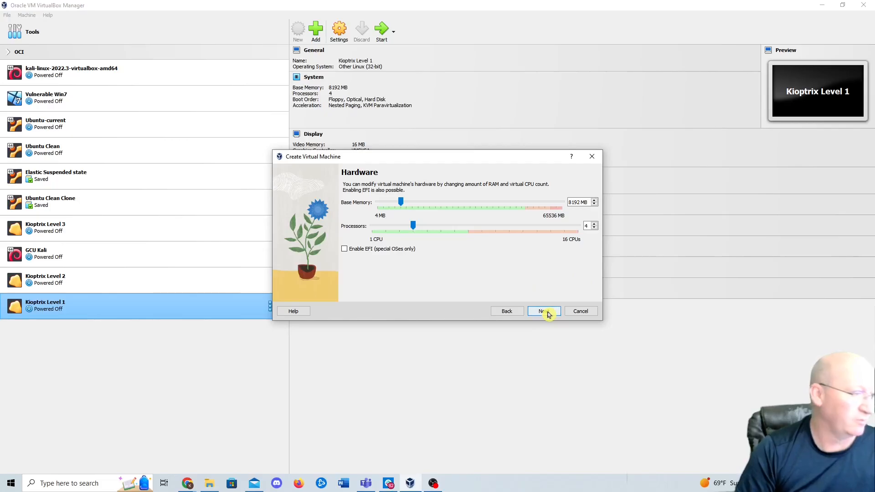
{"action": "left_click", "coordinate": [543, 311]}
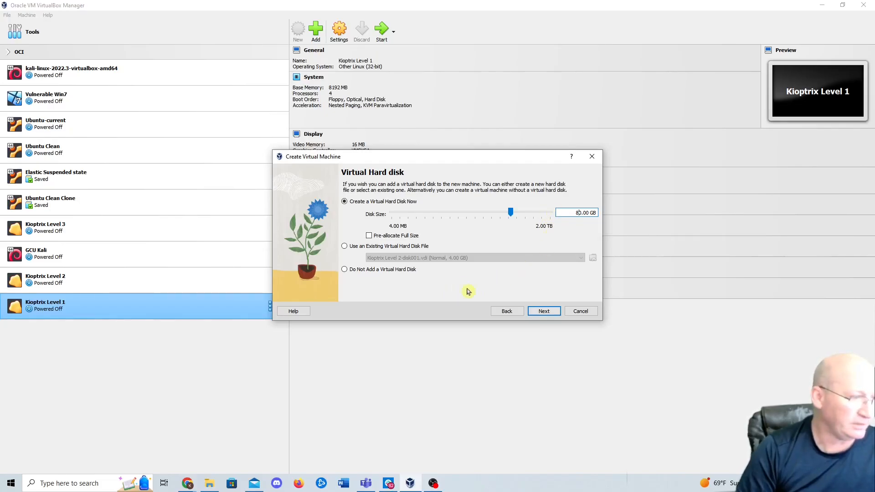
{"action": "mouse_move", "coordinate": [460, 207]}
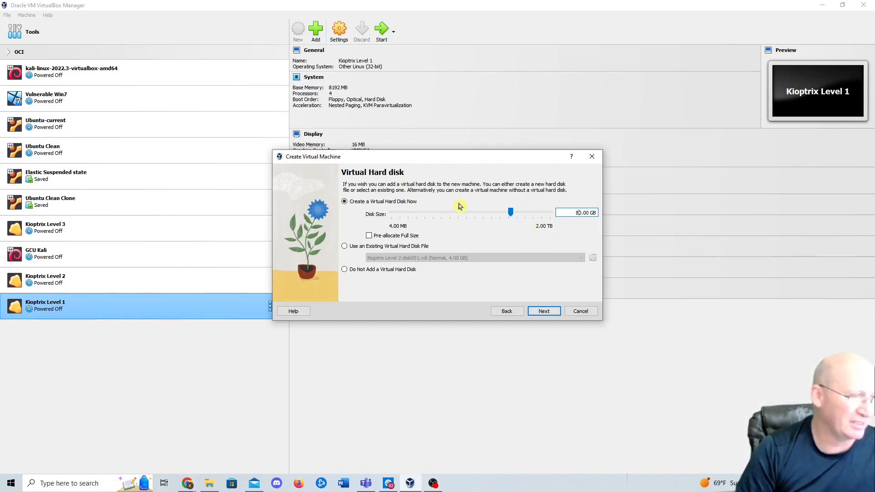
{"action": "mouse_move", "coordinate": [563, 209]}
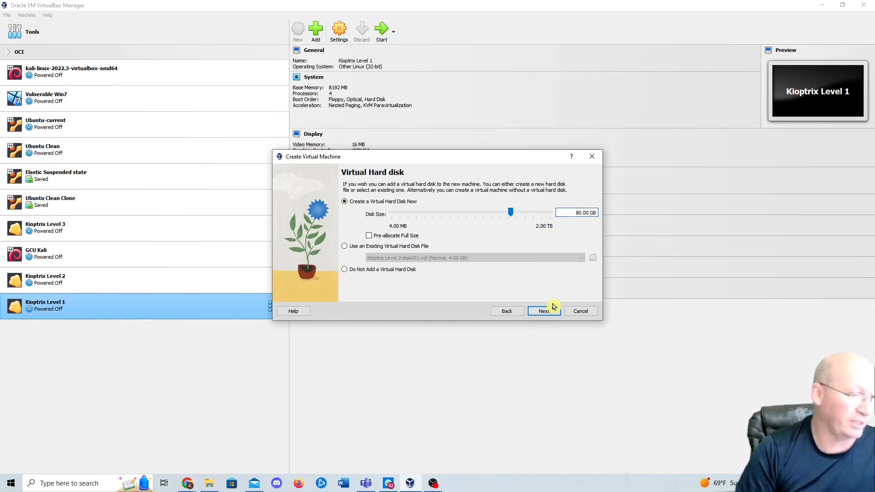
{"action": "mouse_move", "coordinate": [544, 312]}
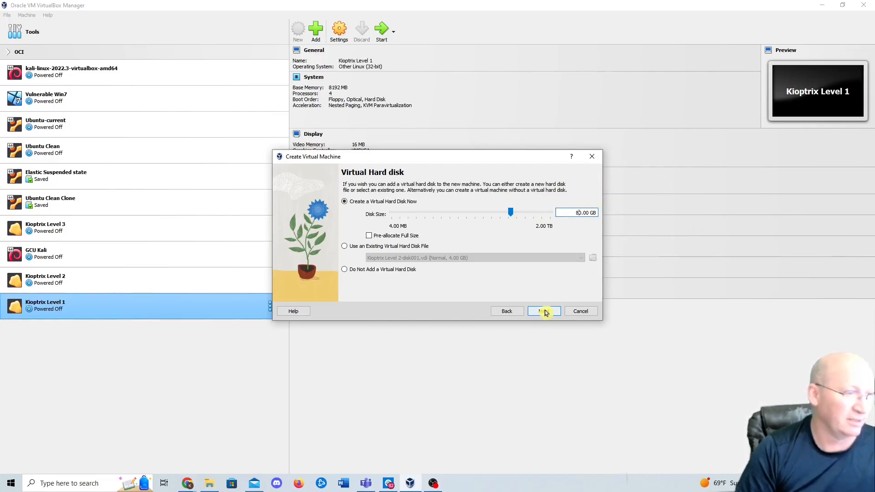
{"action": "mouse_move", "coordinate": [544, 311]}
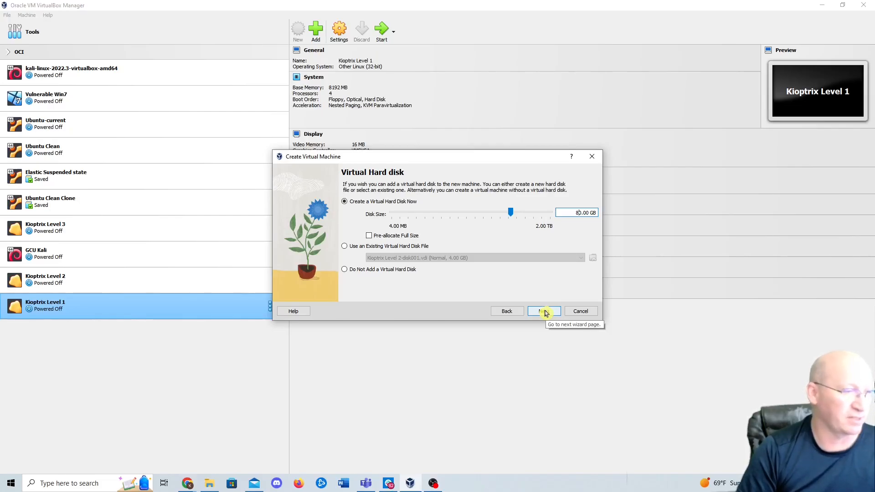
Step: Keep an 80 GB virtual hard disk and move on to the creation summary
{"action": "left_click", "coordinate": [543, 311]}
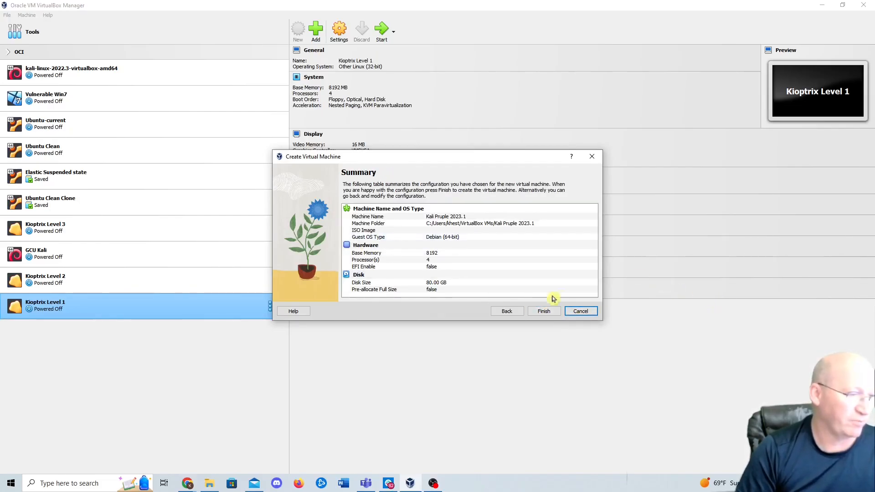
Step: Finish the wizard so Kali Pruple 2023.1 appears powered off in the machine list
{"action": "left_click", "coordinate": [543, 311]}
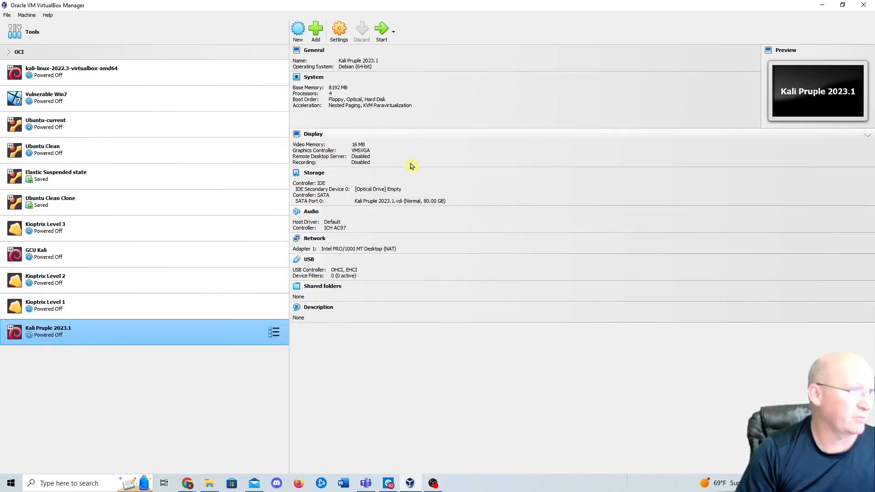
{"action": "mouse_move", "coordinate": [578, 191]}
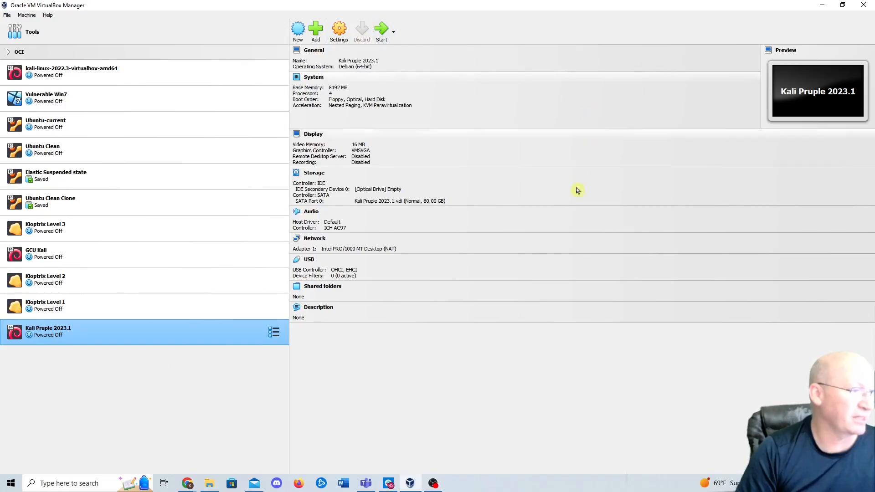
{"action": "mouse_move", "coordinate": [178, 367]}
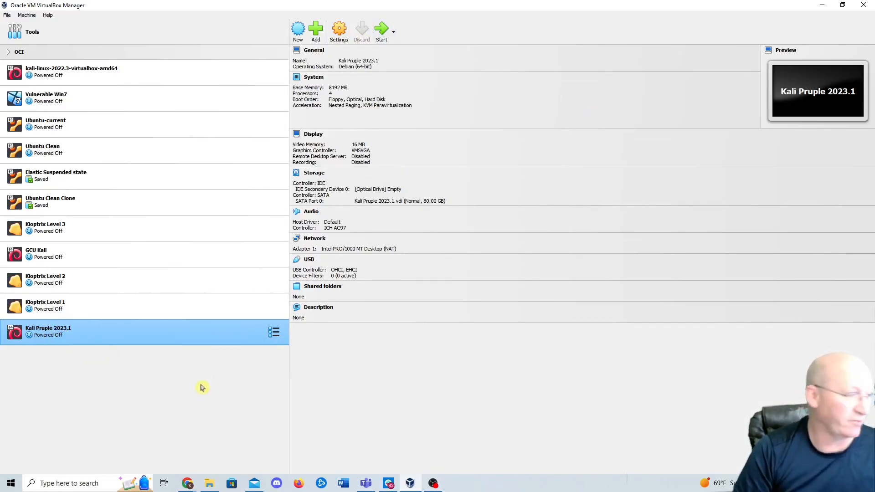
{"action": "mouse_move", "coordinate": [347, 380]}
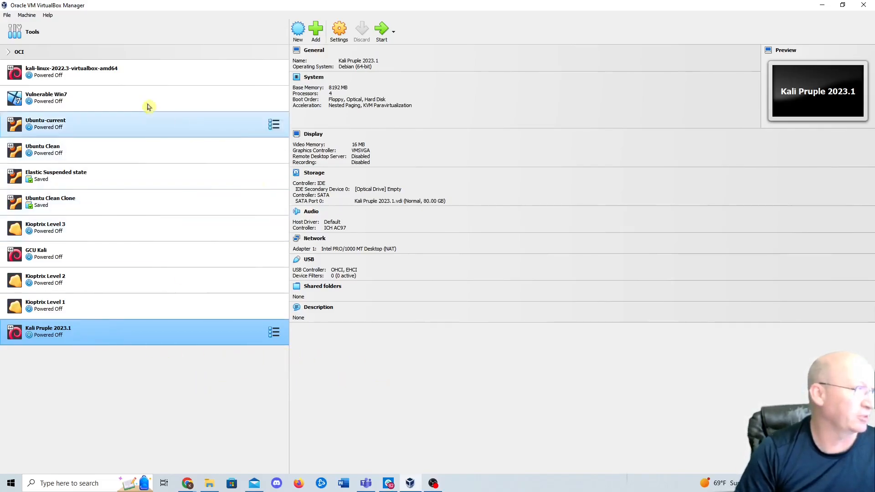
Step: Browse the File menu's Tools submenu of global management tools
{"action": "left_click", "coordinate": [6, 16]}
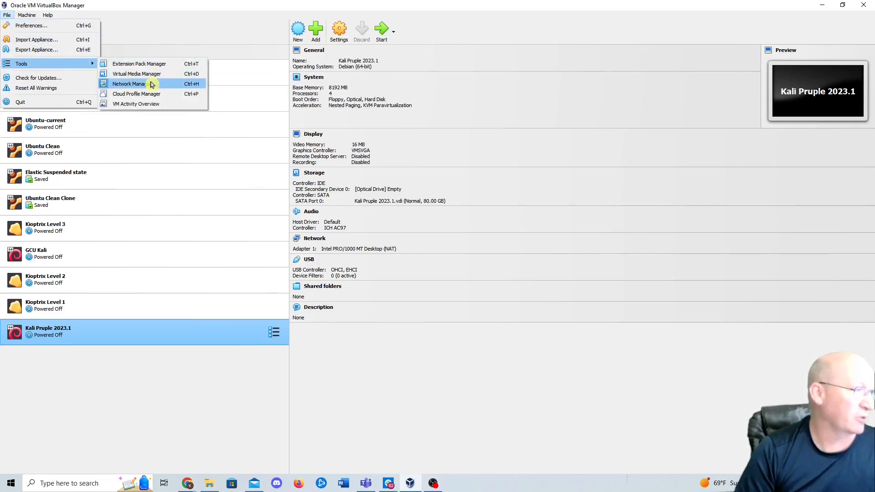
{"action": "left_click", "coordinate": [130, 82]}
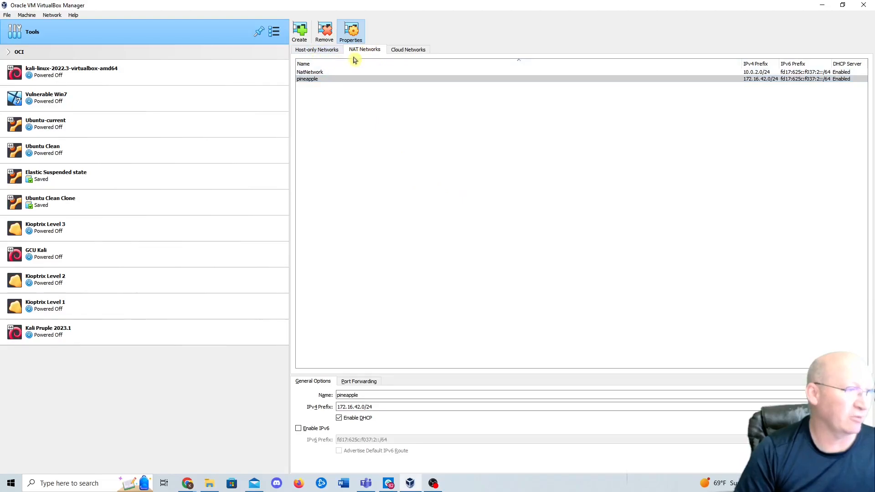
{"action": "left_click", "coordinate": [312, 78]}
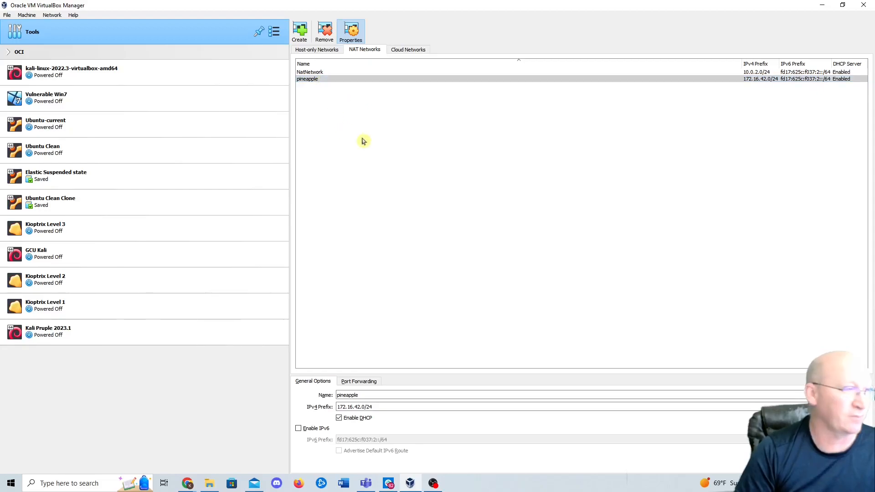
{"action": "left_click", "coordinate": [310, 72]}
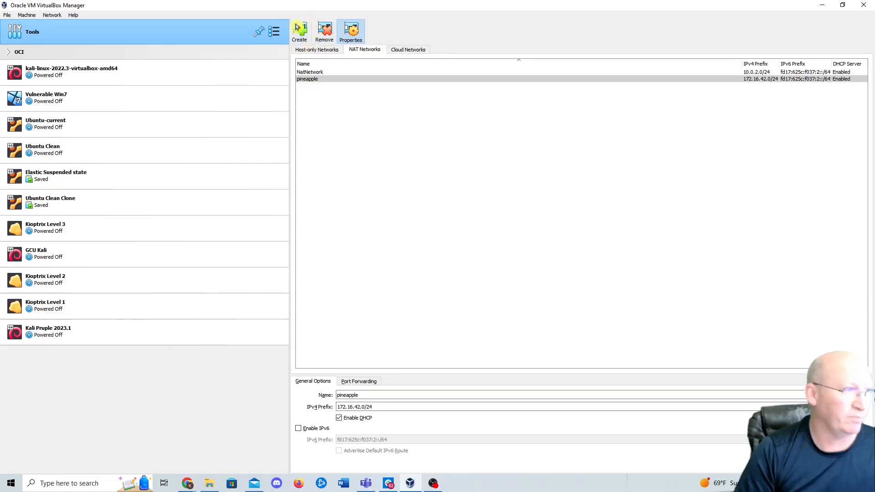
{"action": "mouse_move", "coordinate": [482, 260]}
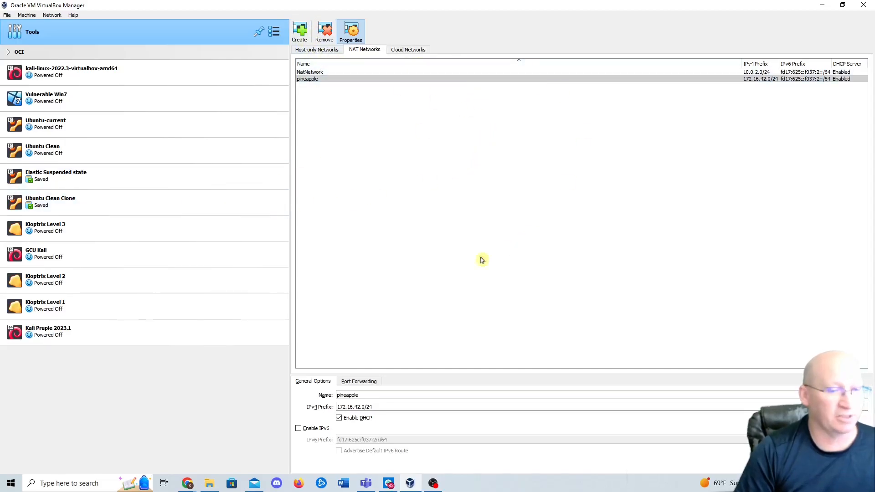
{"action": "left_click", "coordinate": [48, 331]}
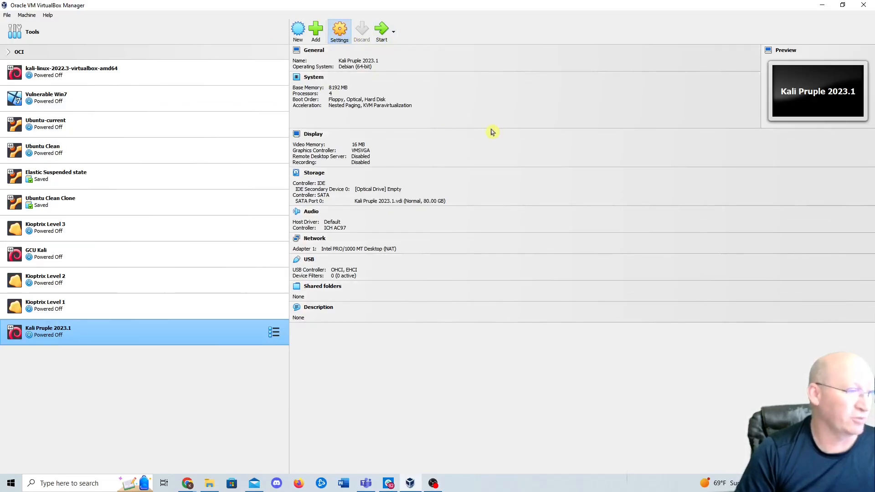
Step: Set Shared Clipboard and Drag'n'Drop to Bidirectional in the VM's General > Advanced settings
{"action": "left_click", "coordinate": [339, 29]}
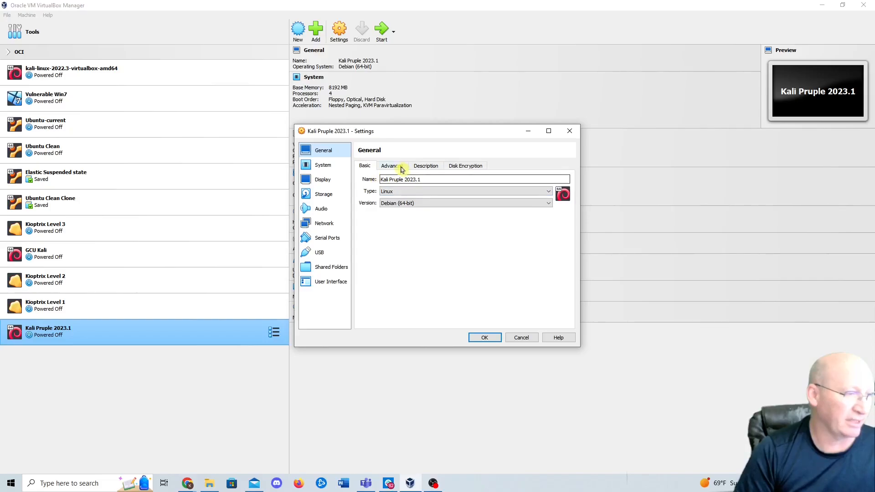
{"action": "left_click", "coordinate": [391, 166]}
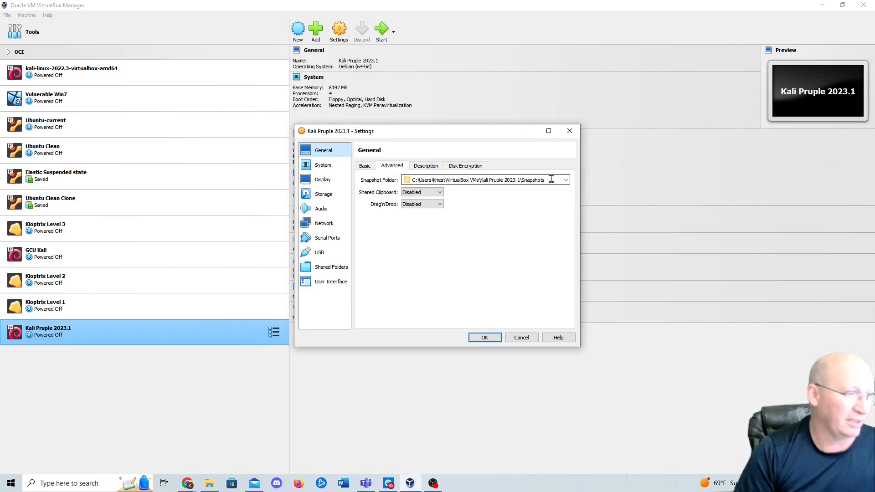
{"action": "left_click", "coordinate": [440, 192]}
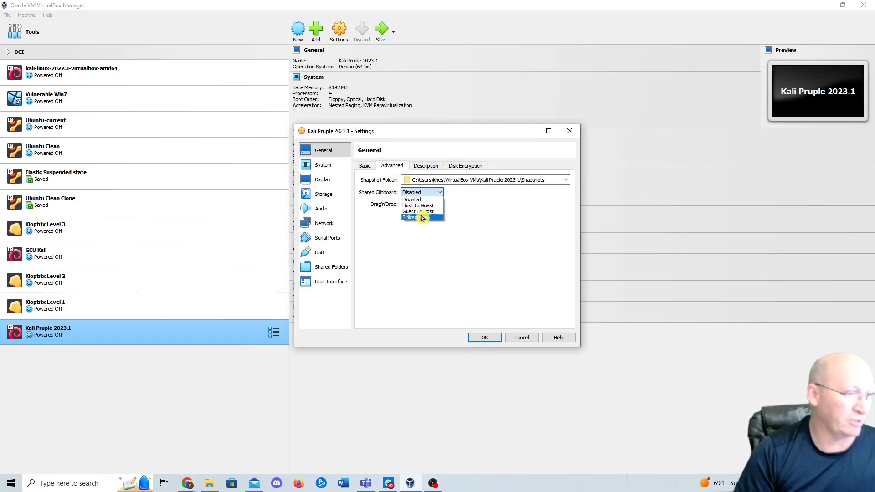
{"action": "left_click", "coordinate": [419, 218]}
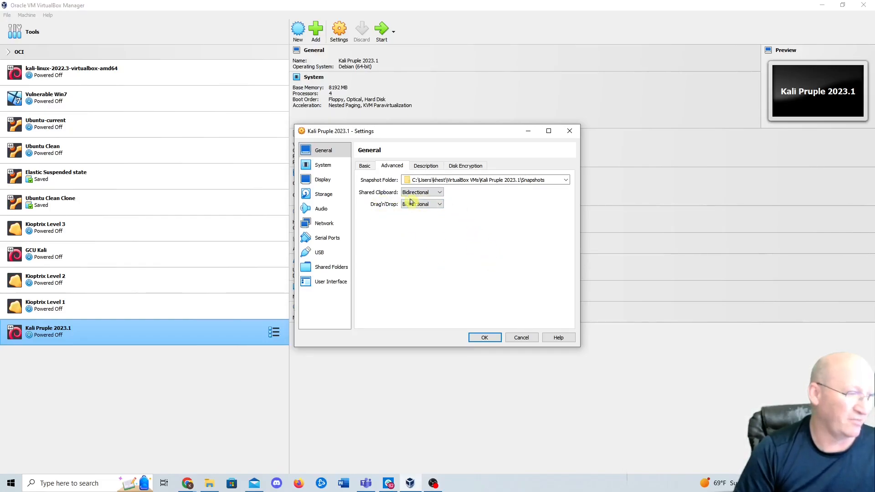
{"action": "left_click", "coordinate": [422, 203]}
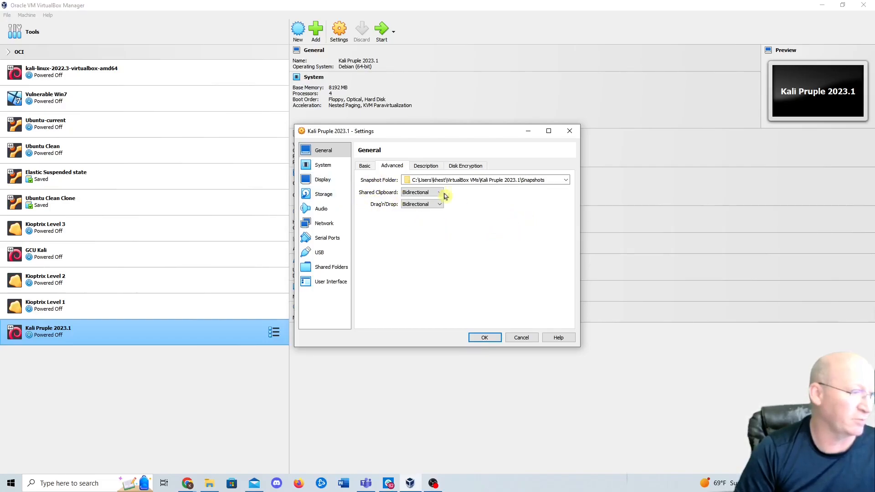
{"action": "left_click", "coordinate": [465, 166]}
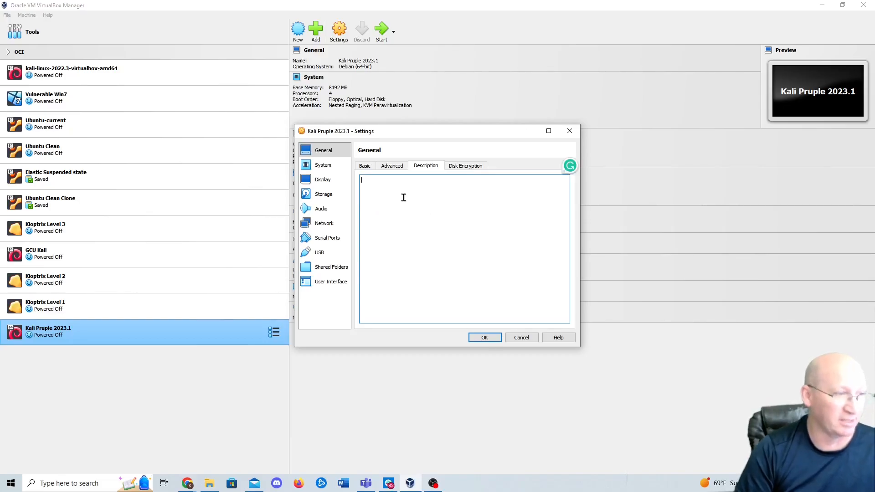
Step: Enter 'Kali' on two lines in the VM's Description field
{"action": "type", "text": "Kali"}
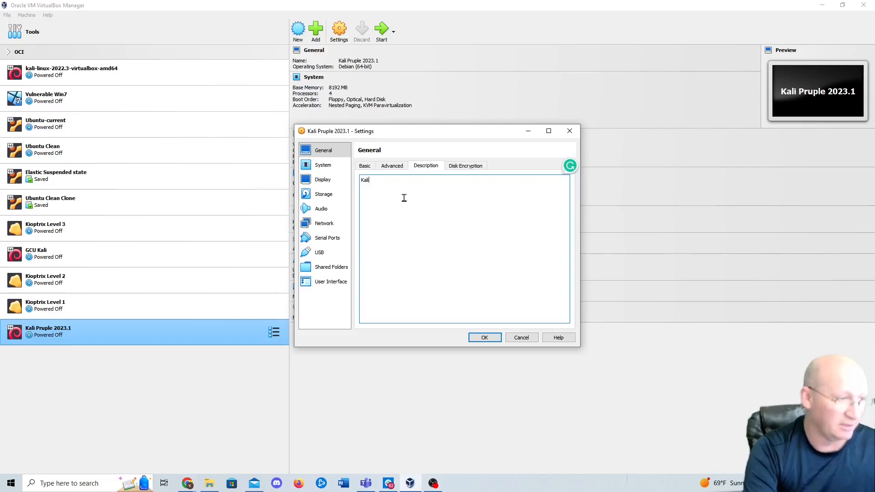
{"action": "type", "text": "Kali"}
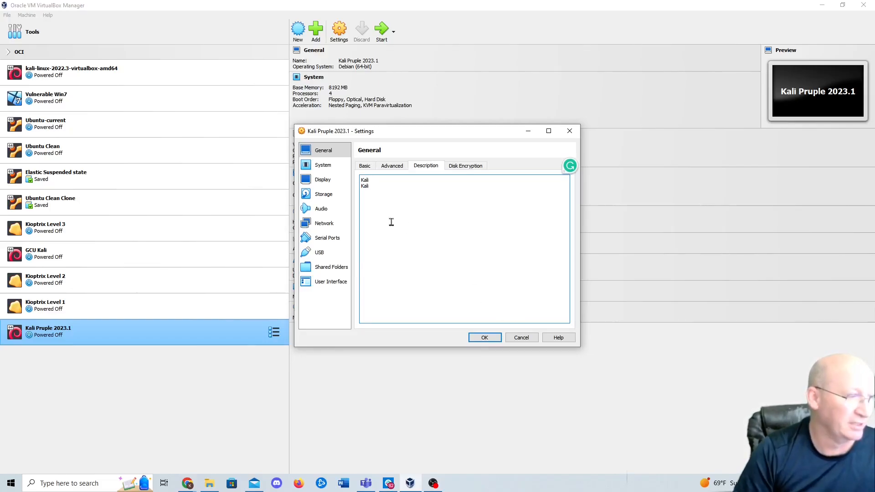
{"action": "mouse_move", "coordinate": [407, 239]}
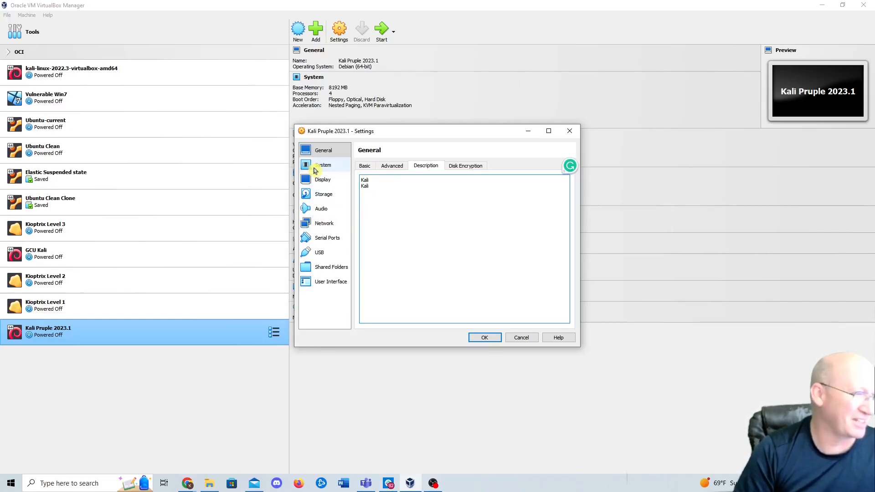
Step: Review the System settings — Processor, Acceleration and Motherboard — leaving 8192 MB and 4 CPUs unchanged
{"action": "left_click", "coordinate": [323, 165]}
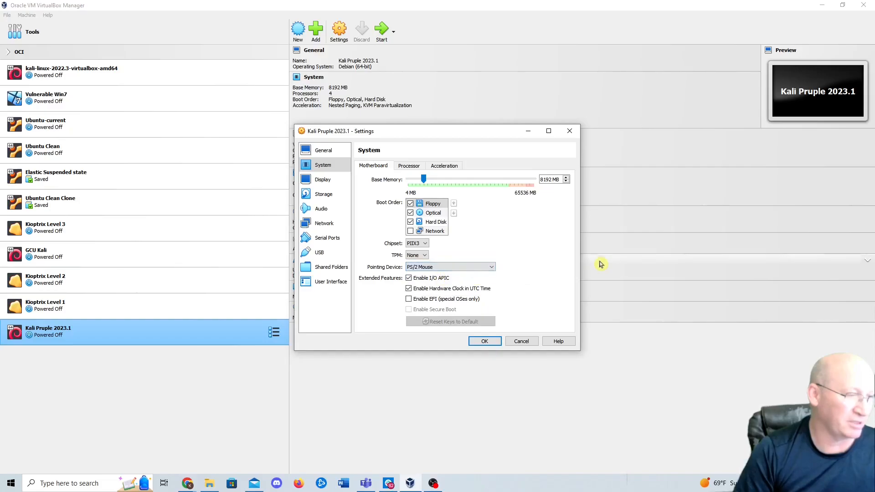
{"action": "mouse_move", "coordinate": [473, 306]}
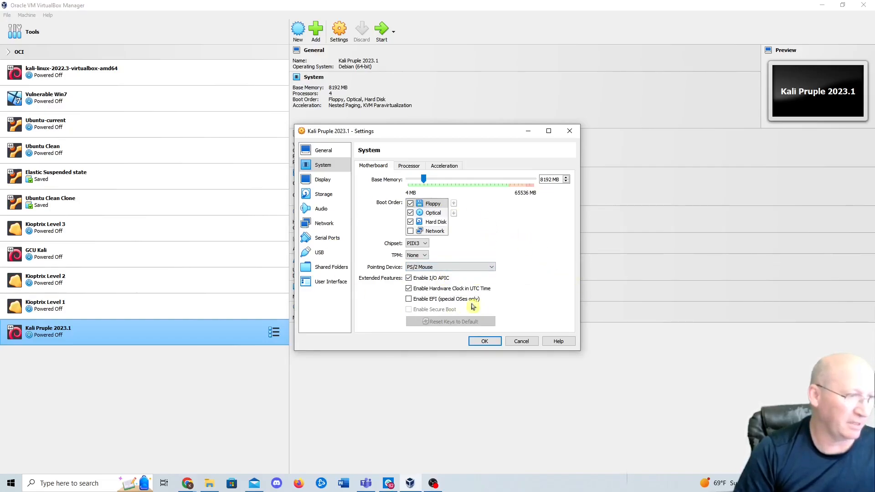
{"action": "left_click", "coordinate": [409, 166]}
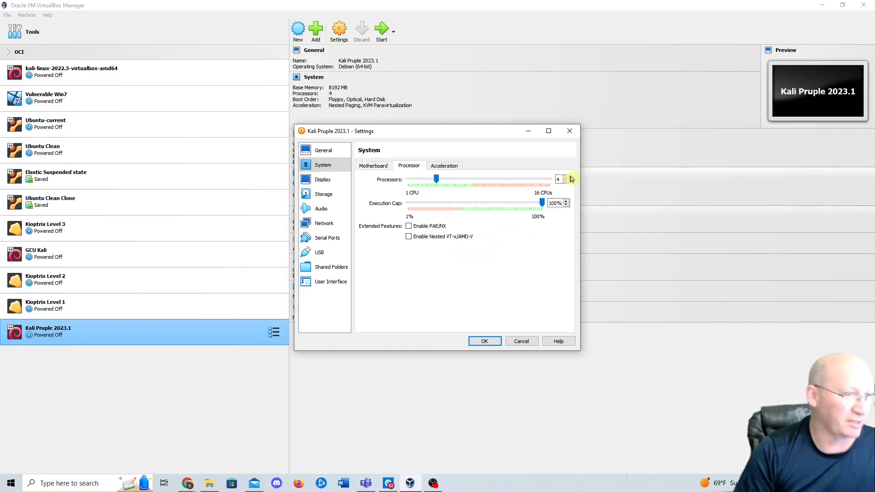
{"action": "left_click", "coordinate": [444, 165]}
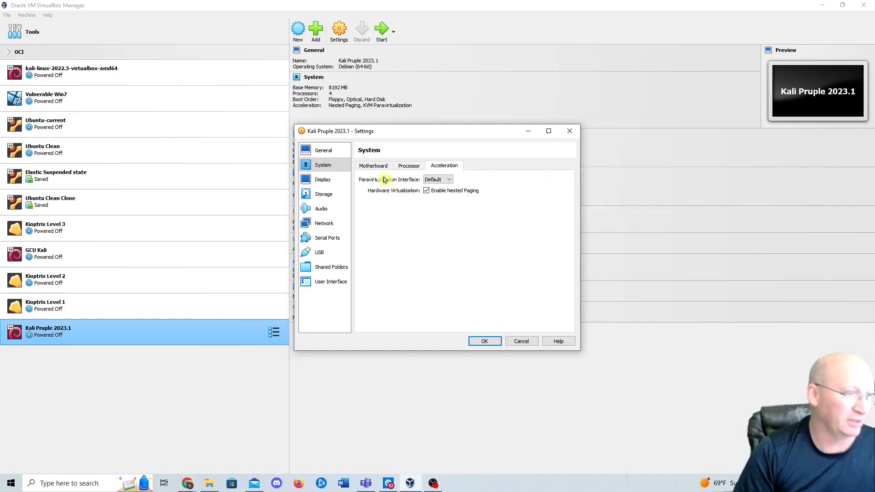
{"action": "left_click", "coordinate": [373, 165]}
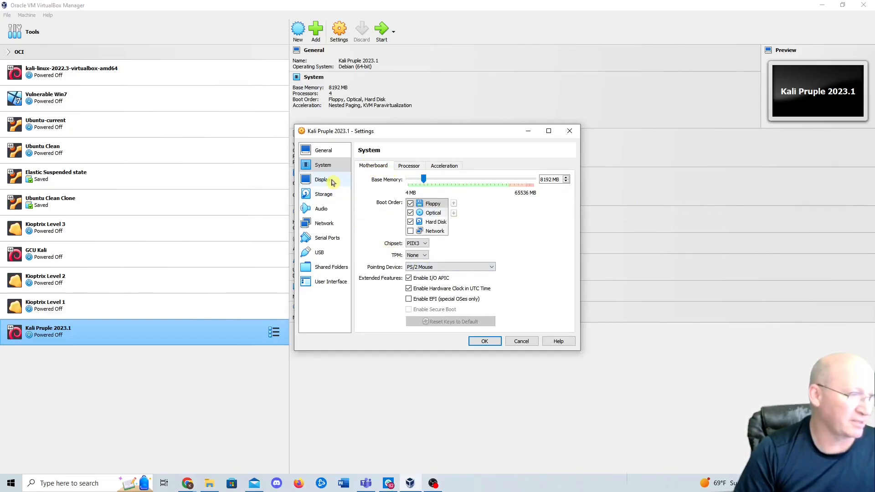
Step: Load kali-linux-2023.1a-installer-purple-amd64 ISO from Downloads into the empty IDE optical drive
{"action": "left_click", "coordinate": [323, 194]}
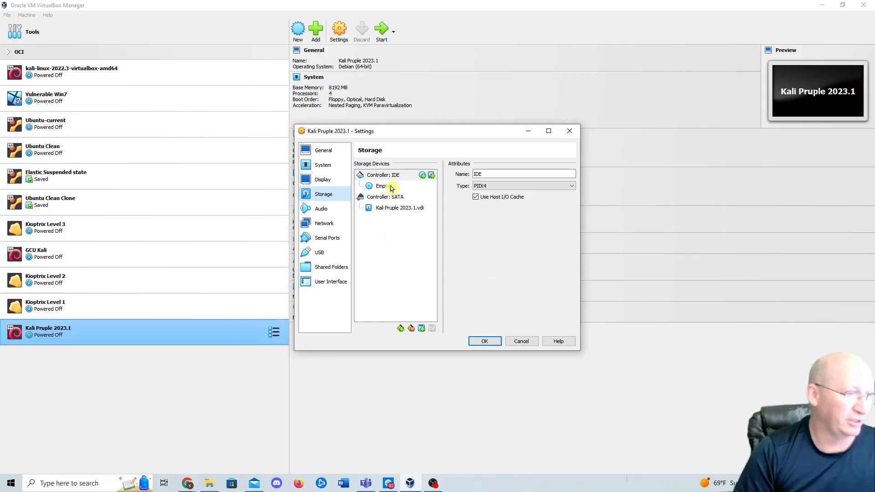
{"action": "left_click", "coordinate": [382, 186]}
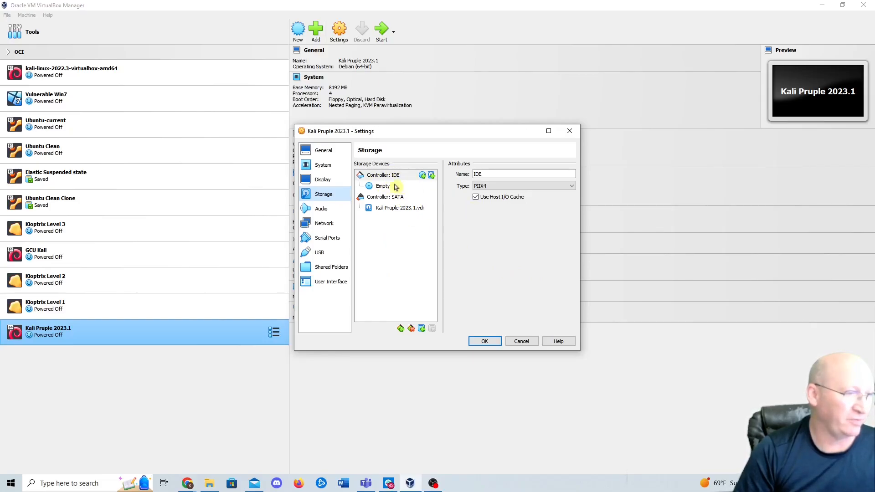
{"action": "left_click", "coordinate": [383, 186]}
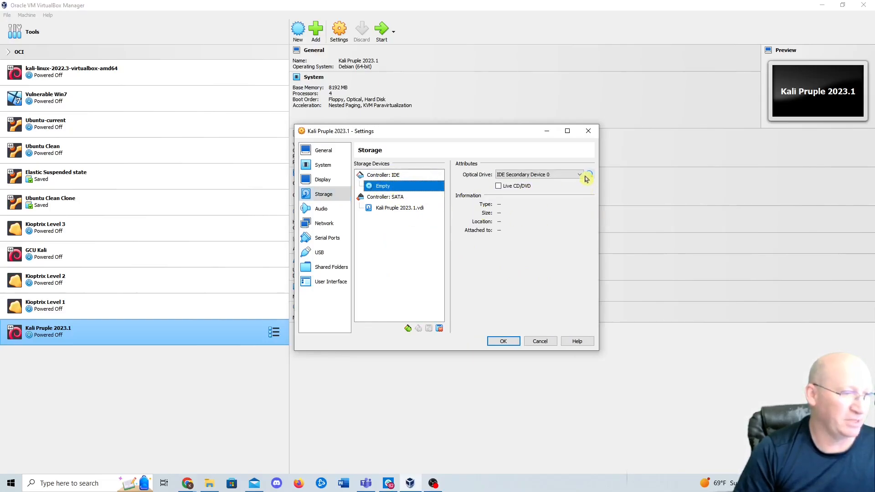
{"action": "left_click", "coordinate": [579, 174]}
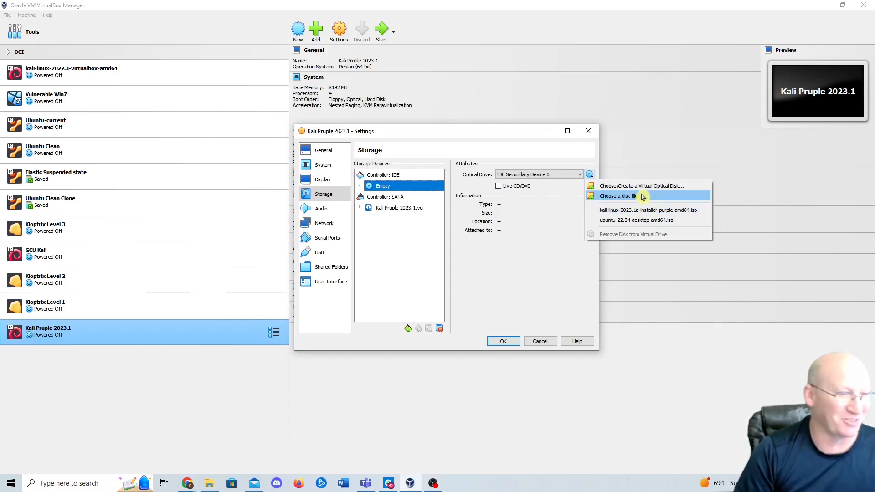
{"action": "left_click", "coordinate": [616, 196]}
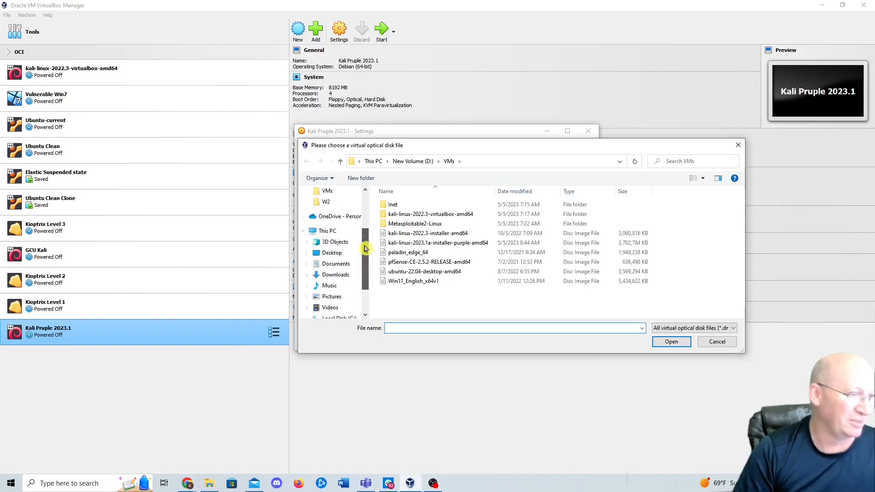
{"action": "left_click", "coordinate": [337, 220]}
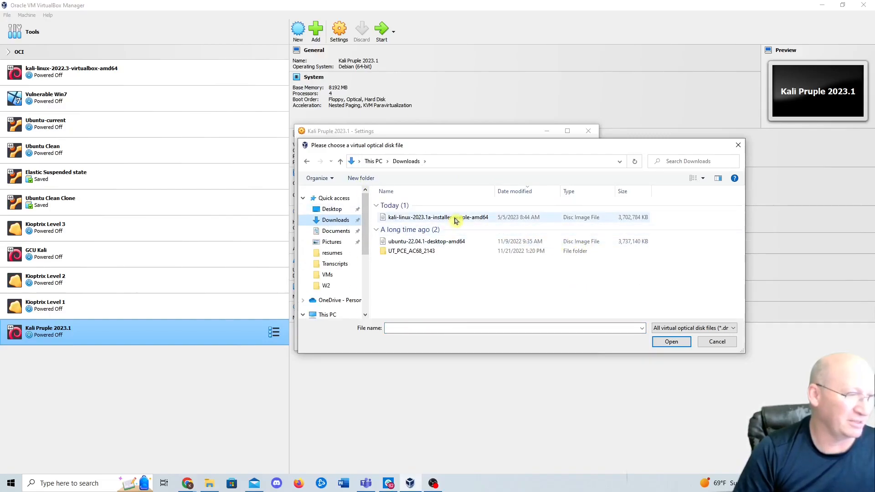
{"action": "double_click", "coordinate": [435, 217]}
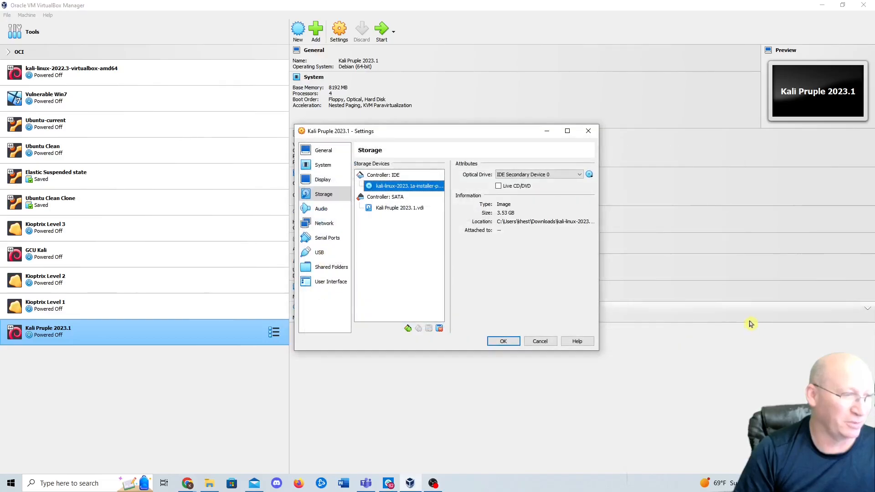
{"action": "mouse_move", "coordinate": [536, 252]}
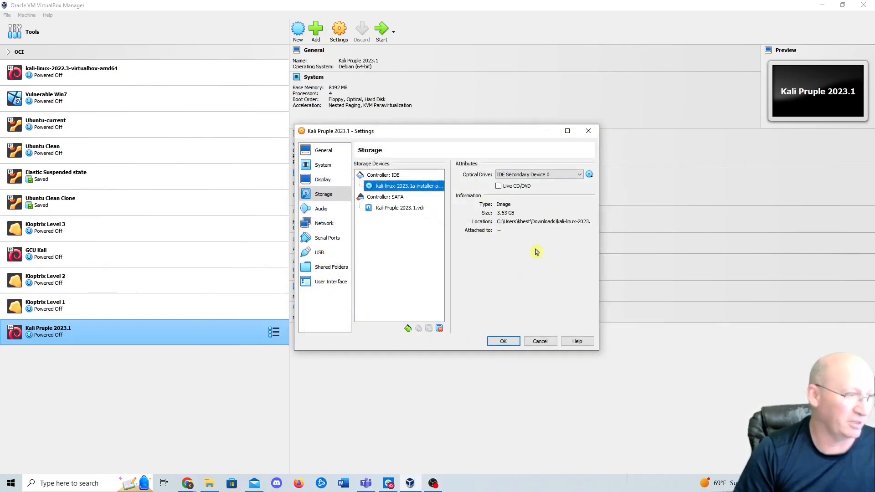
{"action": "left_click", "coordinate": [324, 224]}
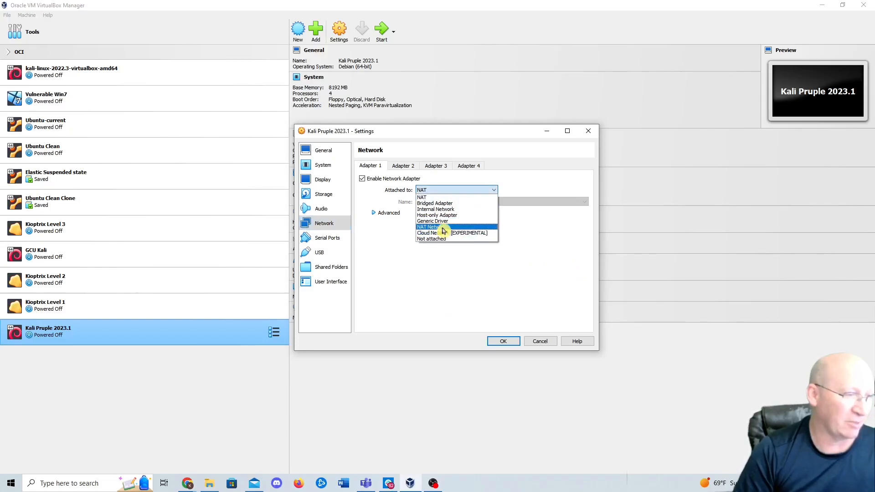
Step: Attach the first network adapter to NAT Network, keeping the name NatNetwork
{"action": "left_click", "coordinate": [428, 227]}
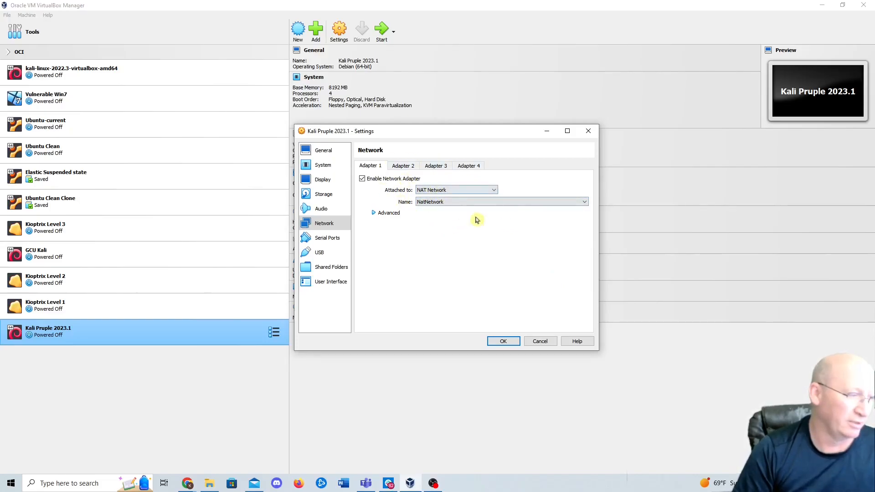
Step: Keep the USB 2.0 controller enabled, glance at User Interface, and save the VM settings with OK
{"action": "left_click", "coordinate": [319, 252]}
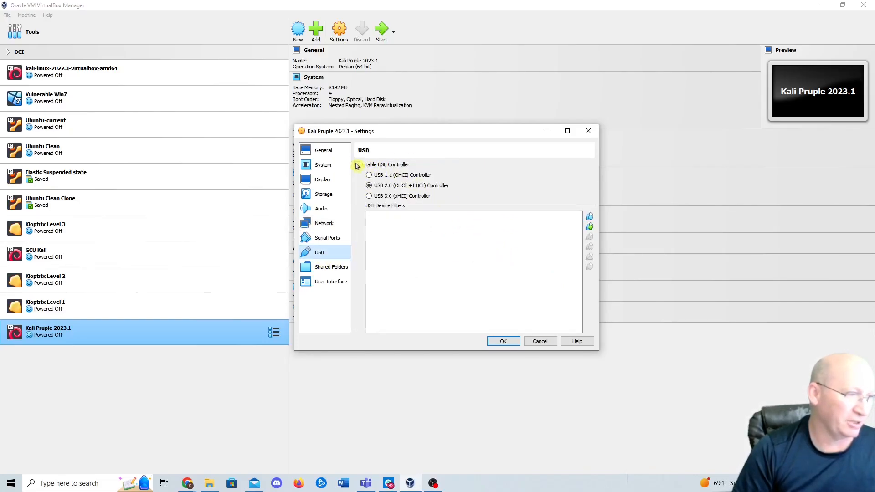
{"action": "left_click", "coordinate": [358, 164]}
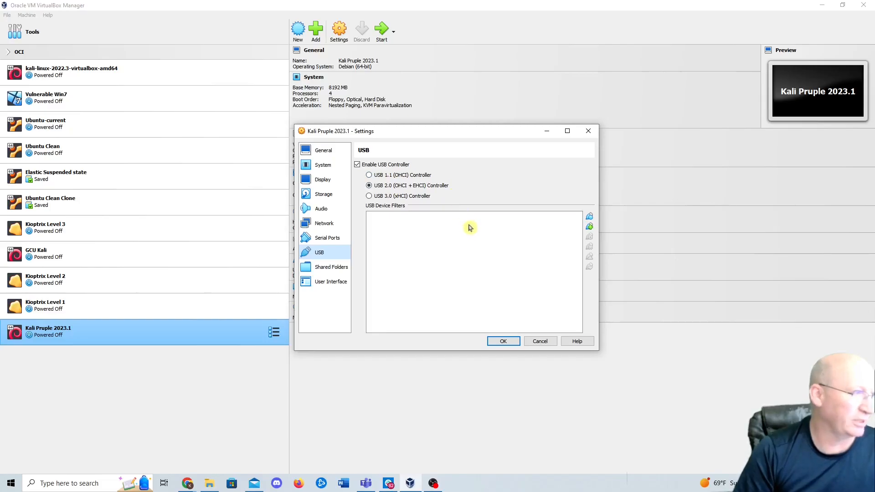
{"action": "mouse_move", "coordinate": [408, 171]}
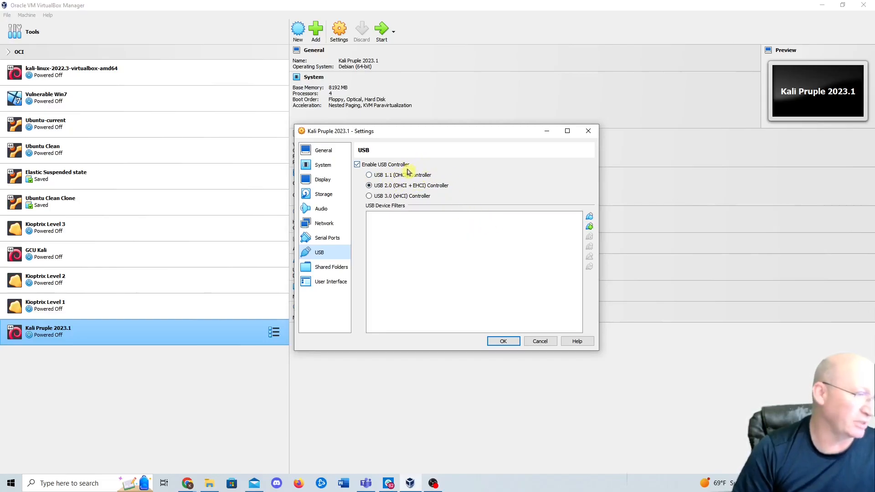
{"action": "left_click", "coordinate": [357, 164]}
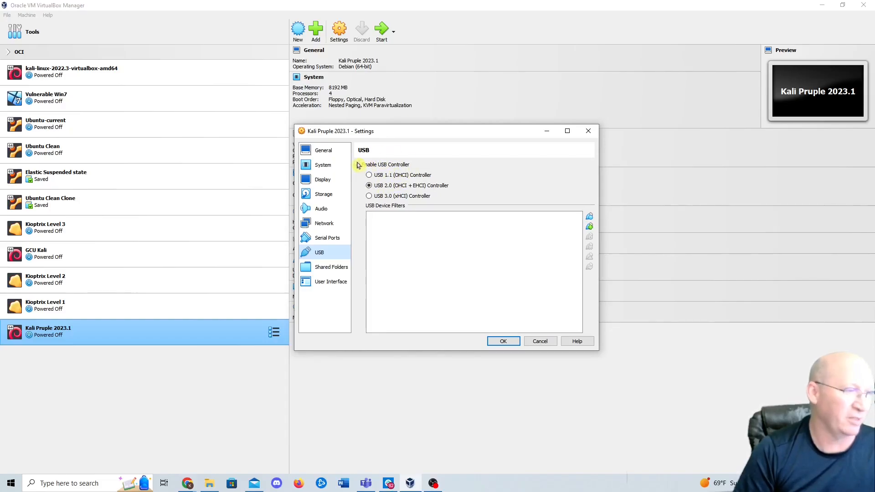
{"action": "left_click", "coordinate": [356, 164]}
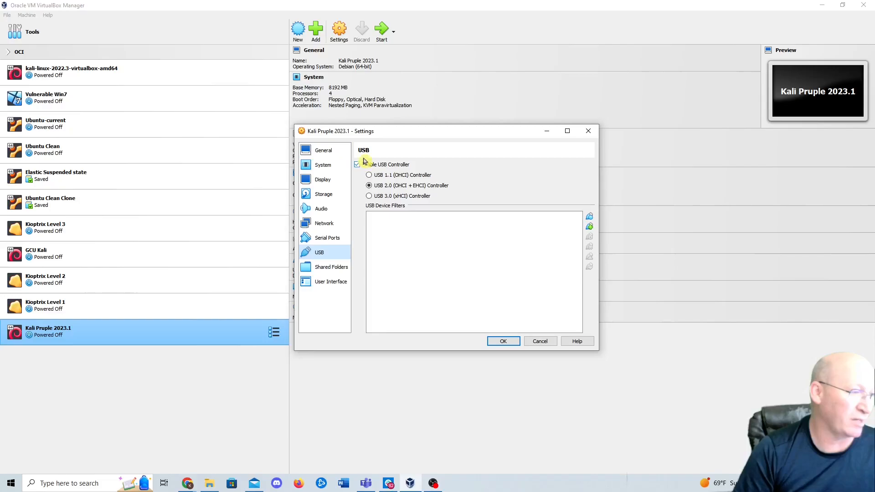
{"action": "mouse_move", "coordinate": [347, 163]}
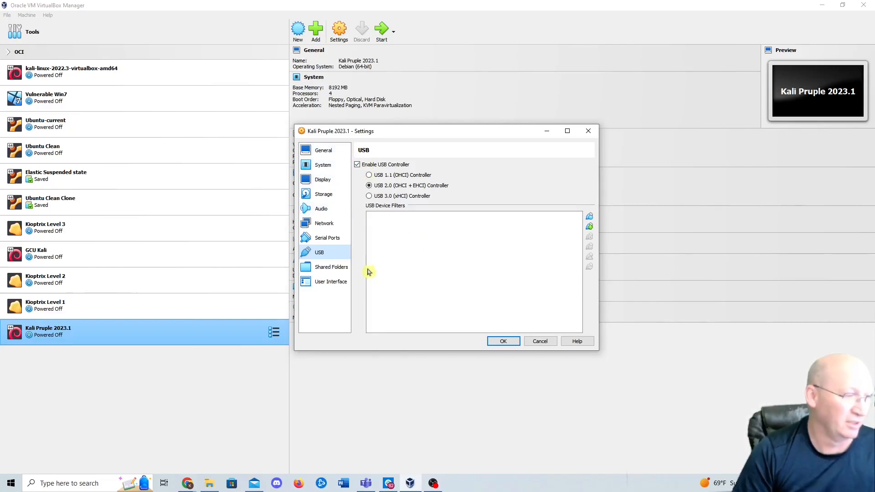
{"action": "left_click", "coordinate": [330, 282]}
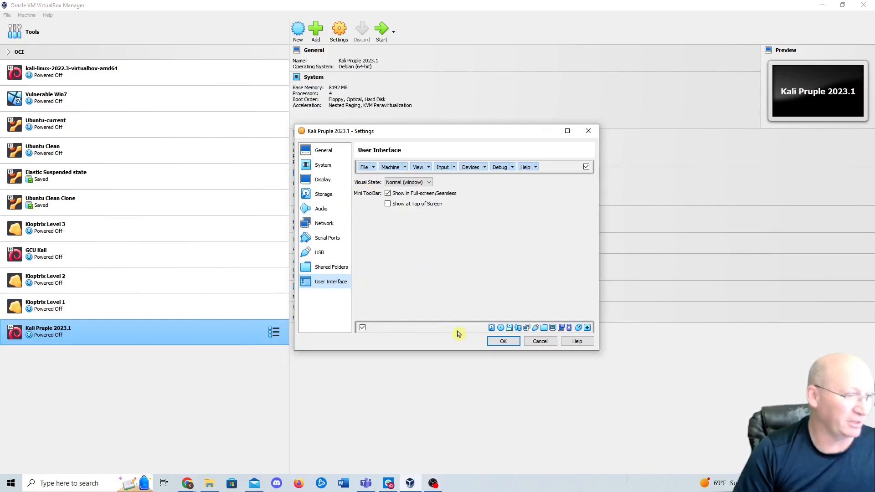
{"action": "left_click", "coordinate": [502, 341]}
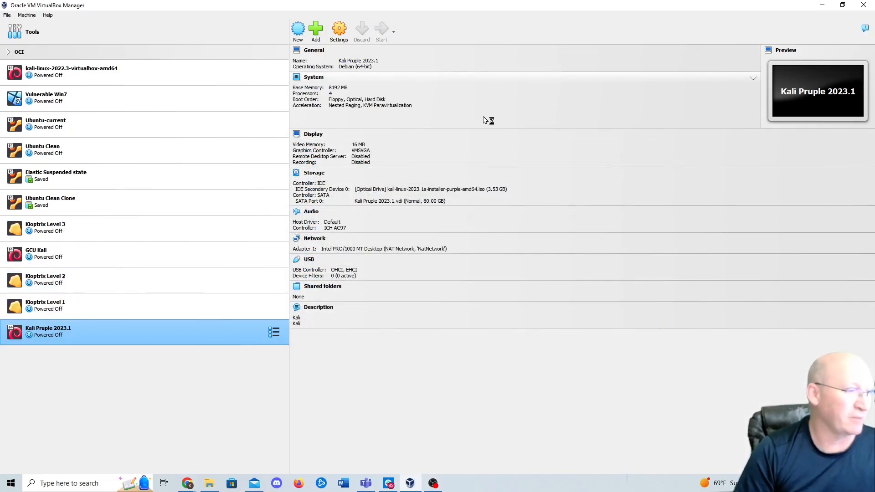
Step: Start the Kali Pruple 2023.1 VM and maximize its window at the installer boot menu
{"action": "left_click", "coordinate": [382, 31]}
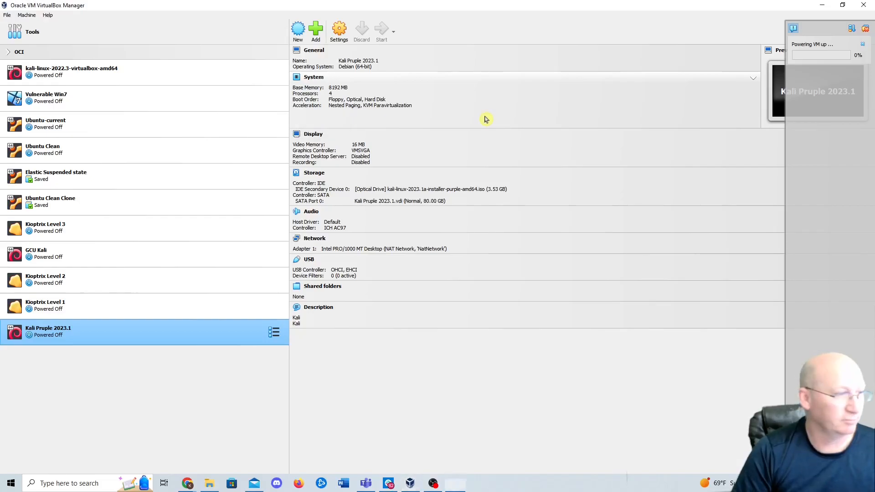
{"action": "left_click", "coordinate": [381, 31]}
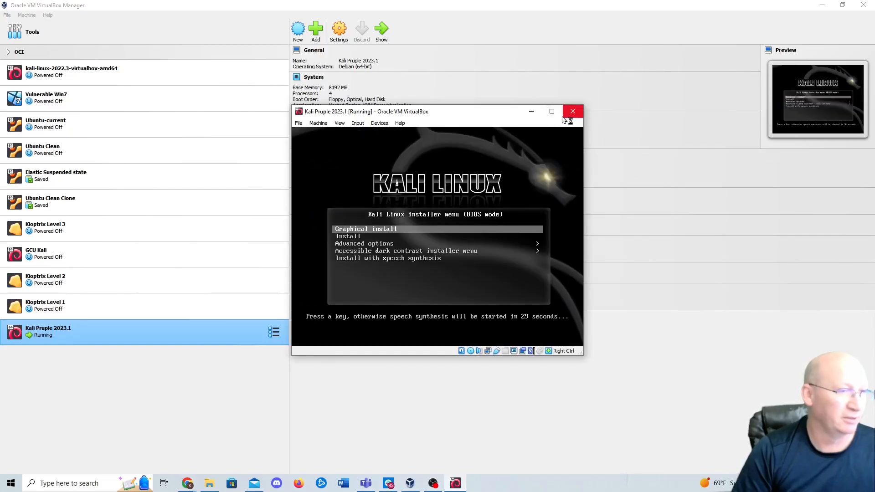
{"action": "left_click", "coordinate": [552, 111]}
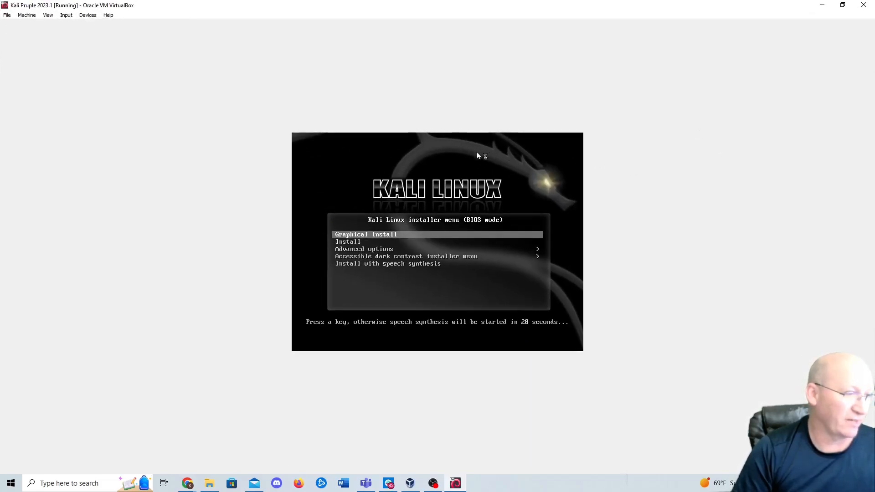
Step: Launch Graphical install from the Kali boot menu
{"action": "key", "text": "enter"}
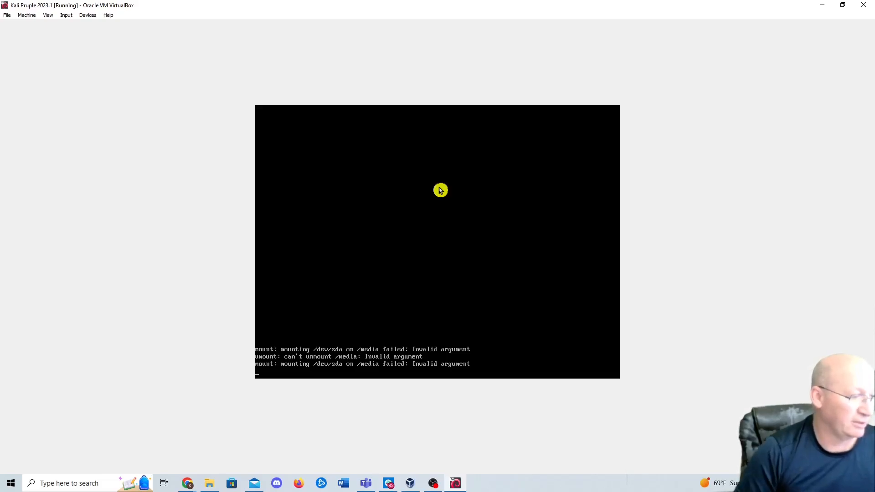
{"action": "mouse_move", "coordinate": [367, 375]}
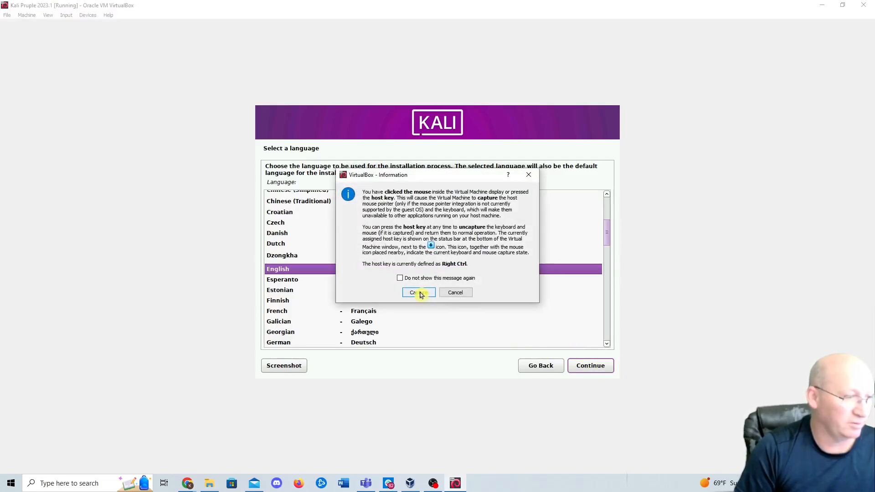
Step: Accept United States location, American English keyboard and the default hostname kali, continuing to user setup
{"action": "left_click", "coordinate": [414, 293]}
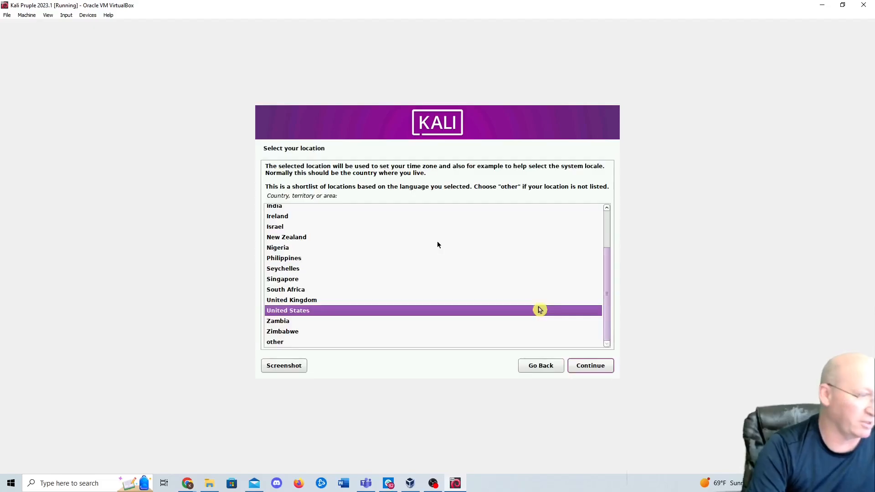
{"action": "left_click", "coordinate": [590, 366]}
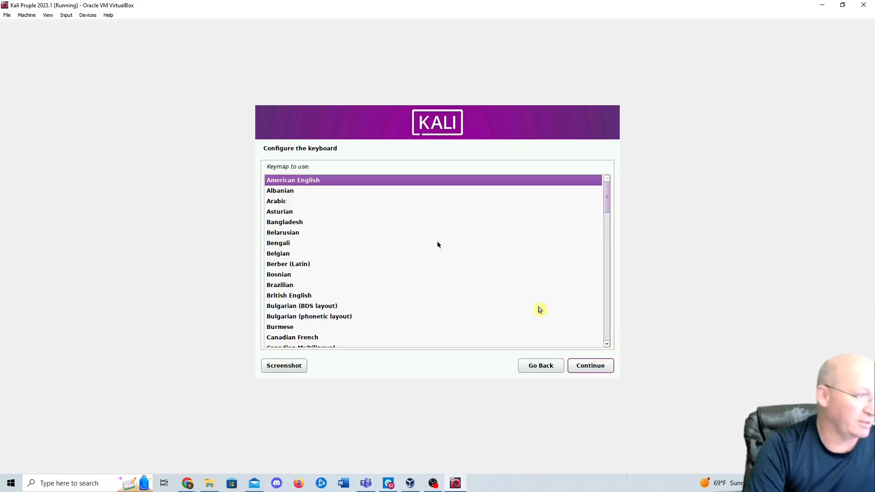
{"action": "left_click", "coordinate": [590, 365]}
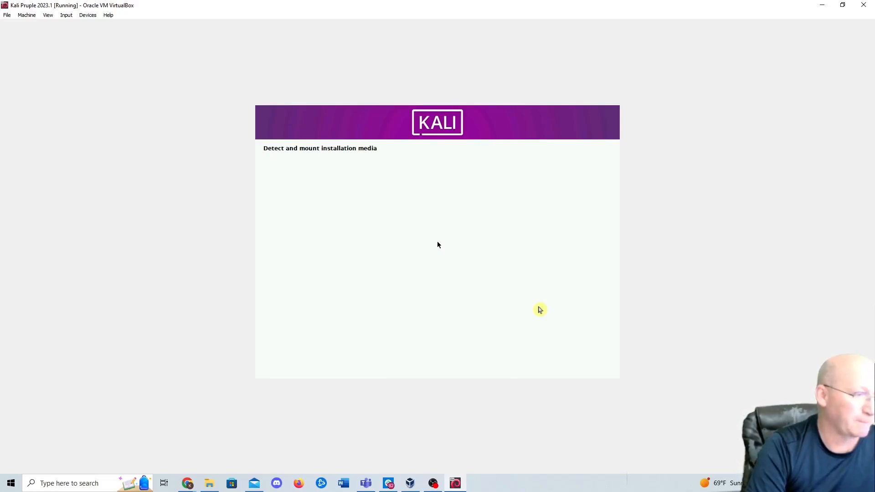
{"action": "mouse_move", "coordinate": [445, 199]}
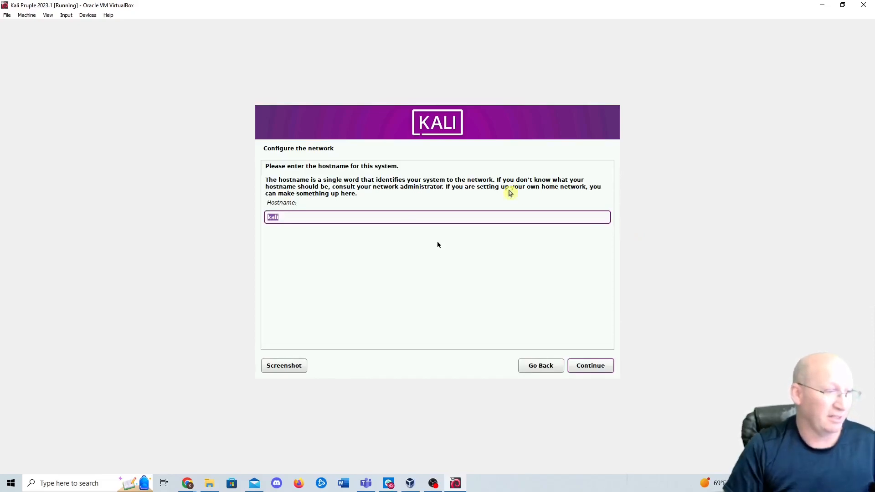
{"action": "mouse_move", "coordinate": [696, 249]}
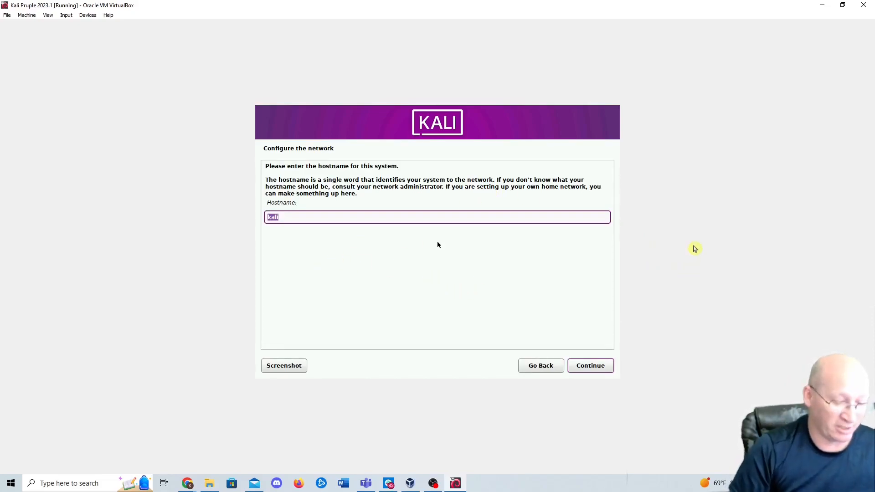
{"action": "left_click", "coordinate": [589, 366]}
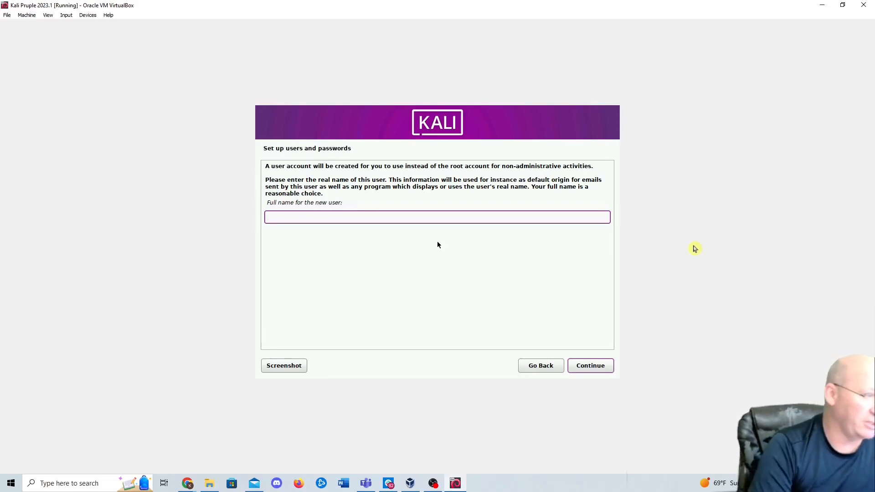
Step: Enter the user's full name, accept the suggested username and set a matching password
{"action": "left_click", "coordinate": [590, 365]}
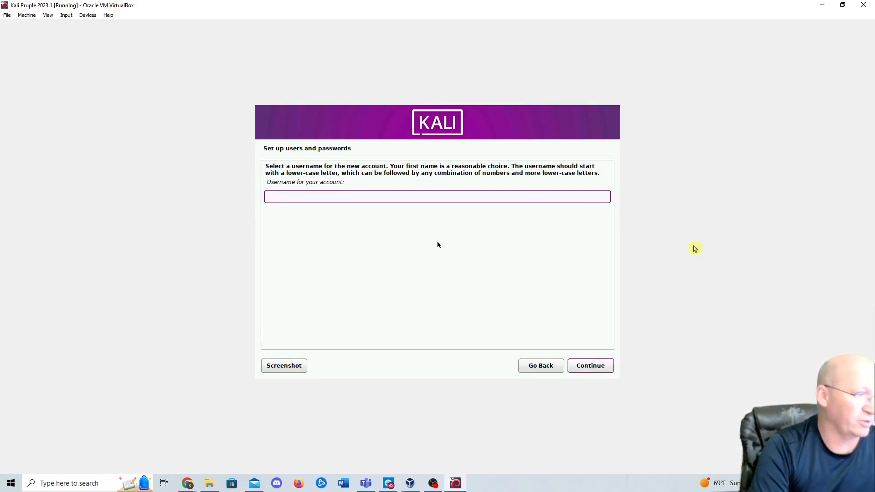
{"action": "left_click", "coordinate": [590, 365]}
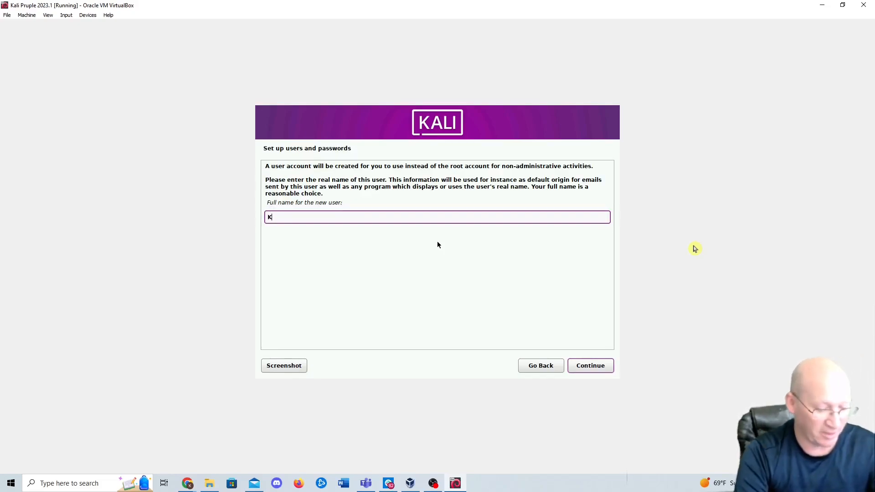
{"action": "left_click", "coordinate": [589, 365]}
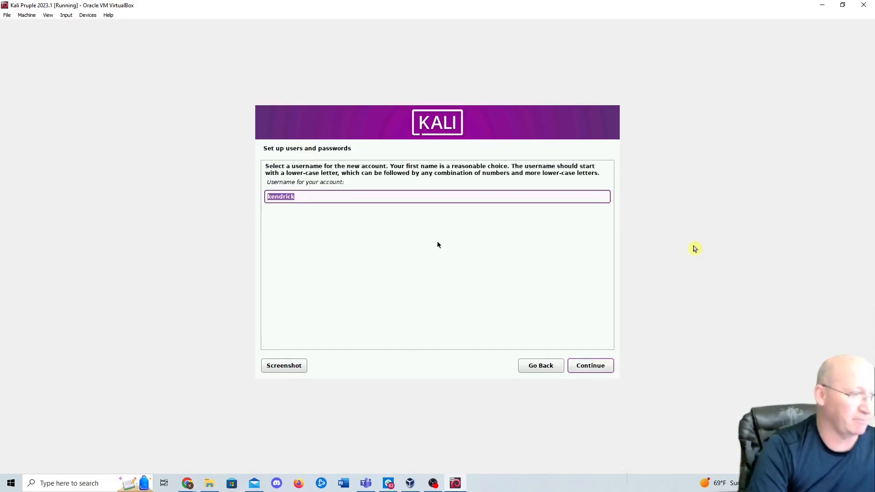
{"action": "left_click", "coordinate": [590, 365]}
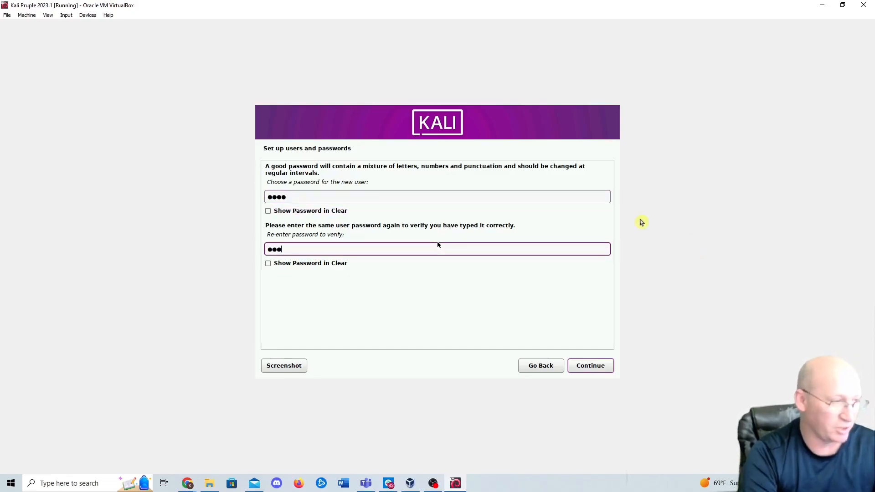
{"action": "type", "text": "•"}
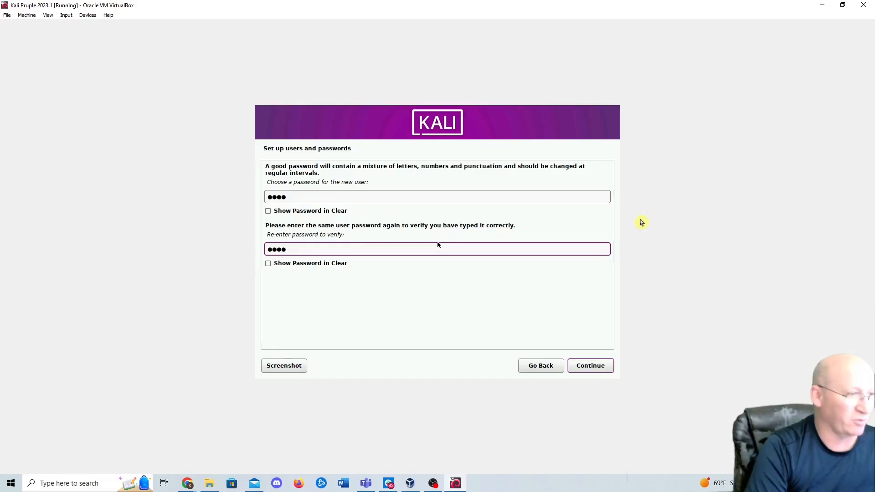
{"action": "left_click", "coordinate": [589, 365]}
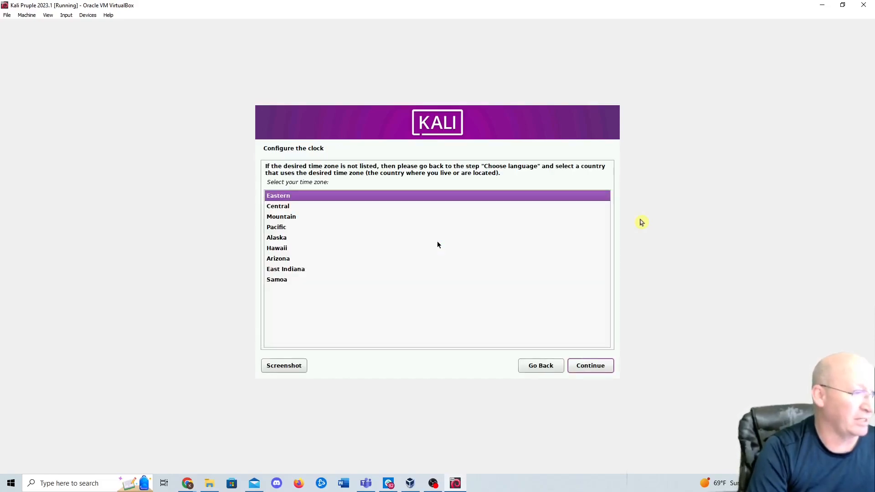
Step: Select the Pacific time zone and continue to disk partitioning
{"action": "left_click", "coordinate": [282, 217]}
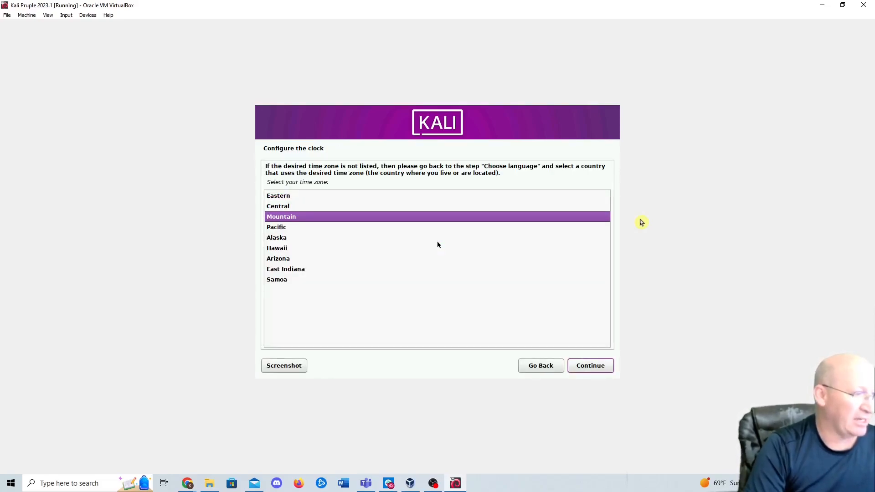
{"action": "left_click", "coordinate": [276, 227]}
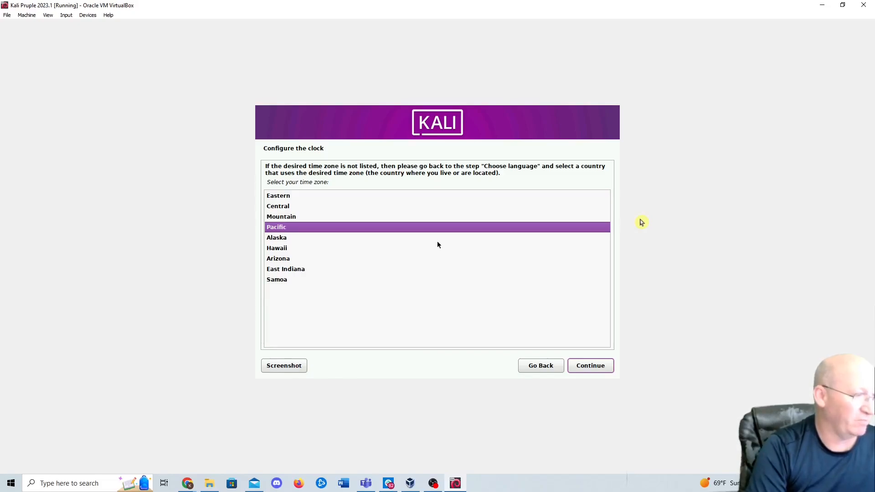
{"action": "left_click", "coordinate": [590, 365]}
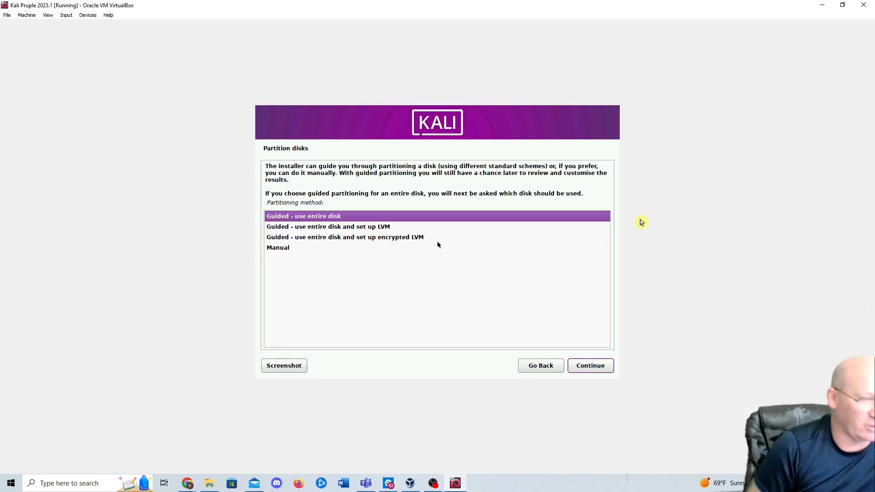
Step: Choose guided partitioning of the entire 85.9 GB VBOX HARDDISK with all files in one partition
{"action": "left_click", "coordinate": [590, 365]}
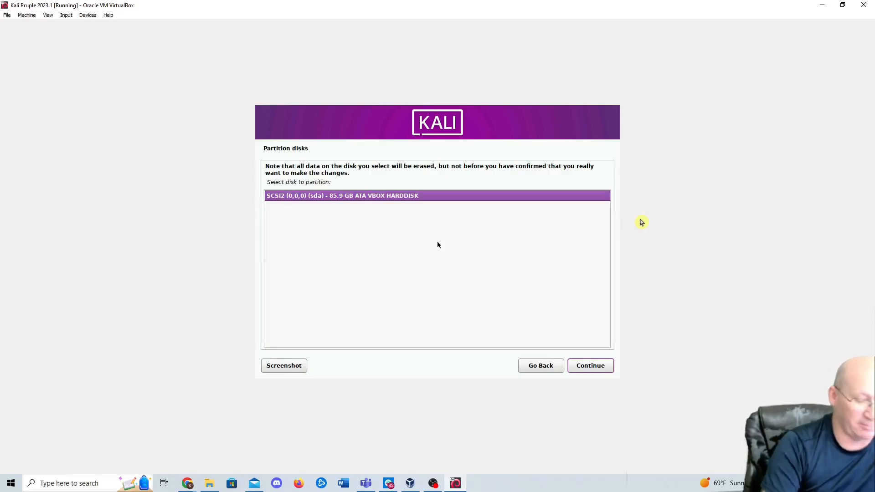
{"action": "left_click", "coordinate": [590, 366]}
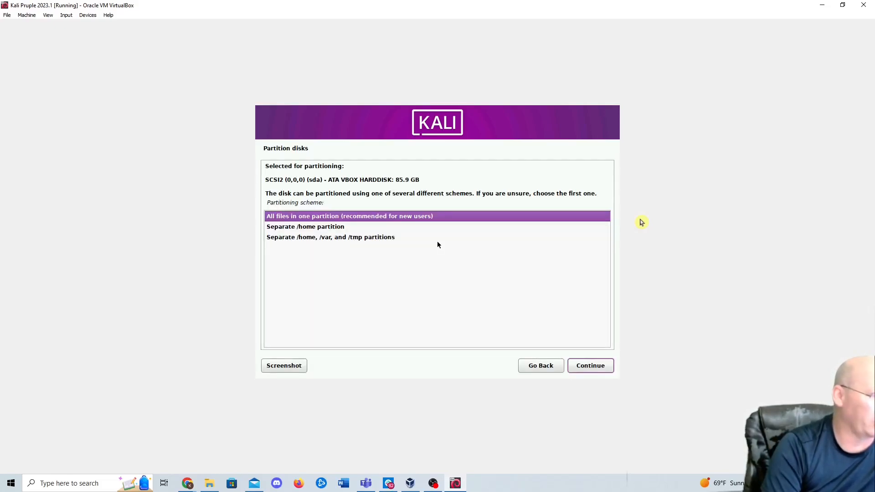
{"action": "left_click", "coordinate": [589, 366]}
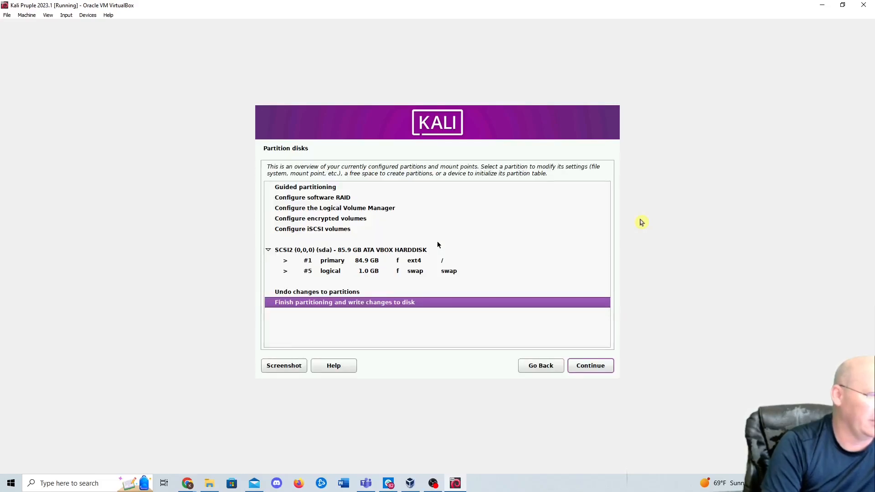
{"action": "left_click", "coordinate": [345, 302]}
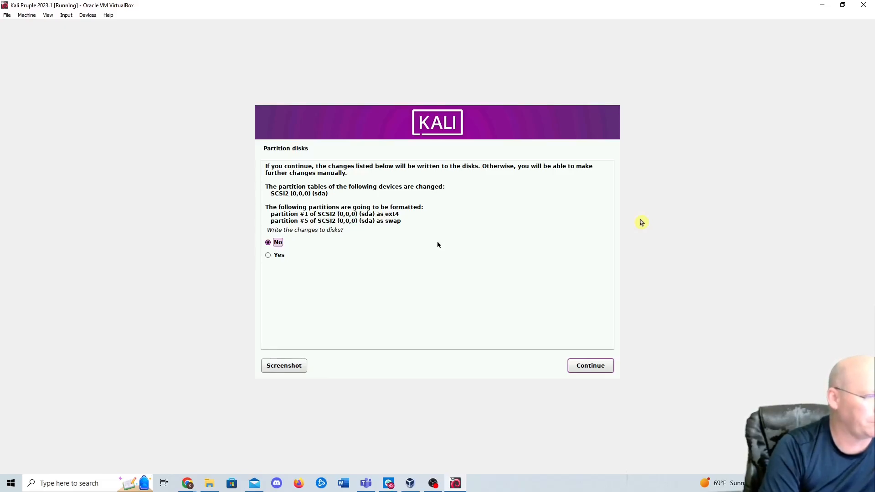
Step: Finish partitioning and agree to write the changes to disk
{"action": "left_click", "coordinate": [590, 365]}
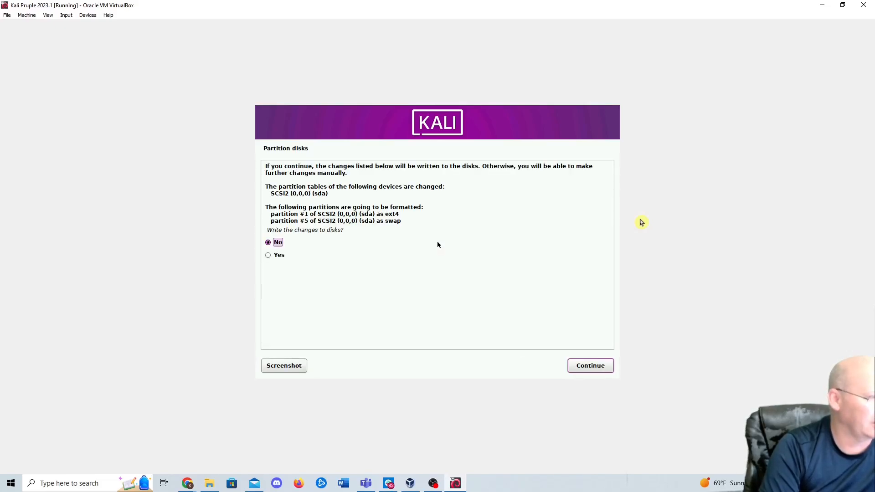
{"action": "left_click", "coordinate": [590, 366]}
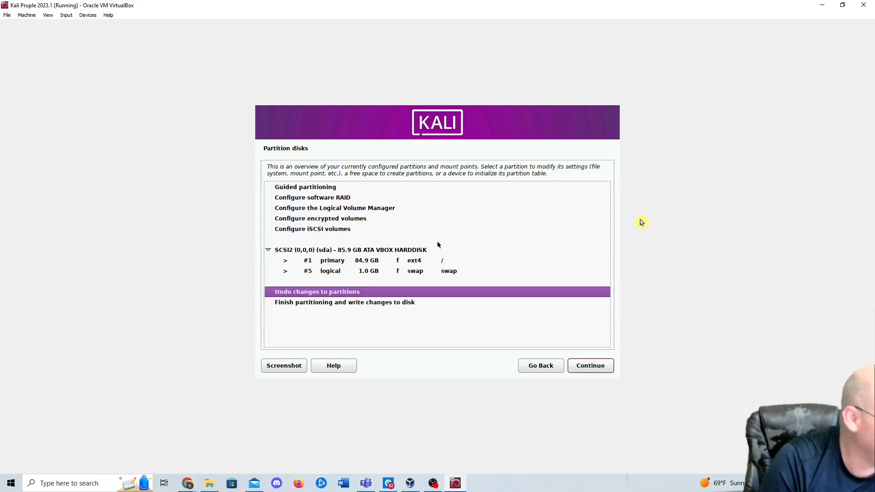
{"action": "left_click", "coordinate": [345, 302]}
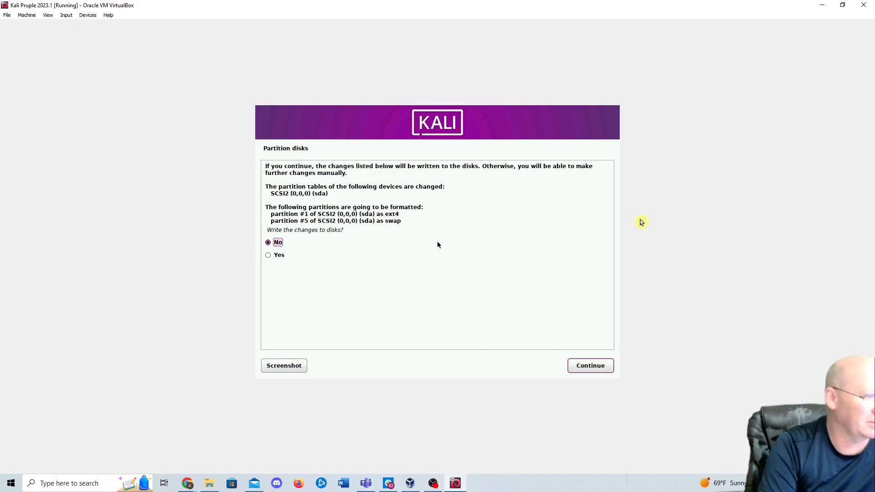
{"action": "left_click", "coordinate": [589, 365]}
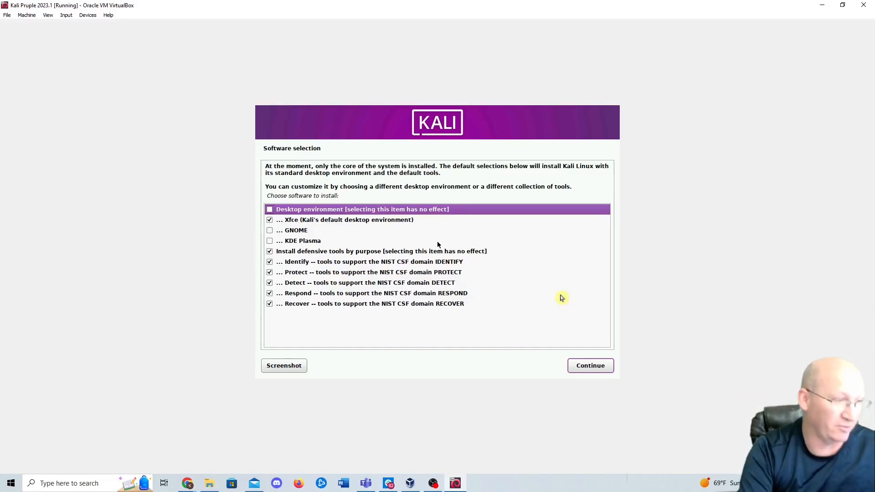
Step: Continue with the default Xfce desktop and defensive tool collections to install the software
{"action": "left_click", "coordinate": [589, 365]}
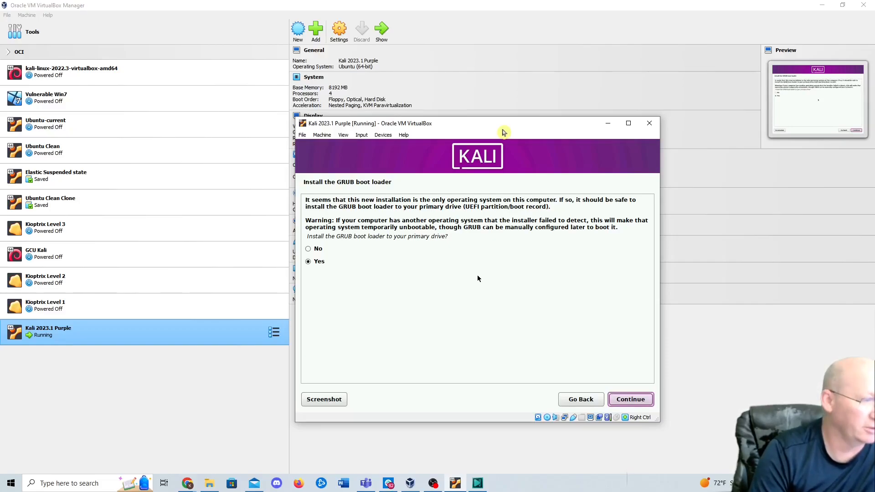
Step: Install the GRUB boot loader on /dev/sda and let the installation finish
{"action": "left_click", "coordinate": [630, 400]}
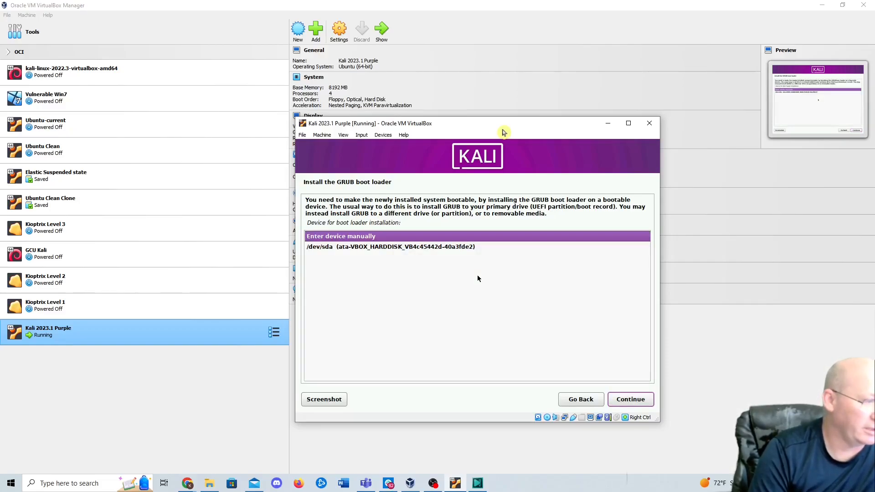
{"action": "left_click", "coordinate": [391, 247]}
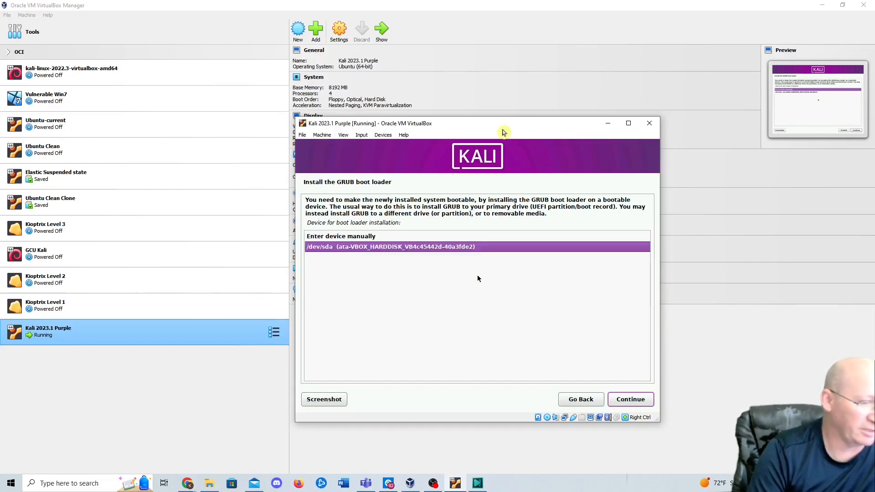
{"action": "left_click", "coordinate": [630, 399]}
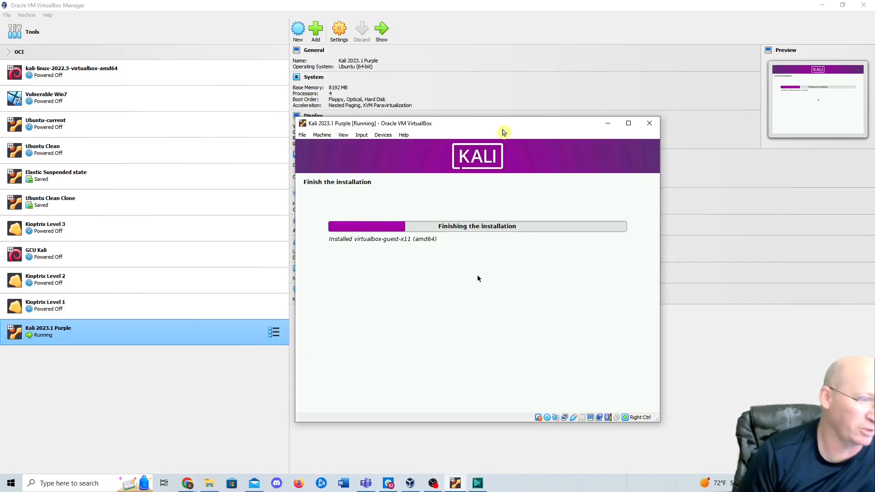
{"action": "mouse_move", "coordinate": [805, 179]}
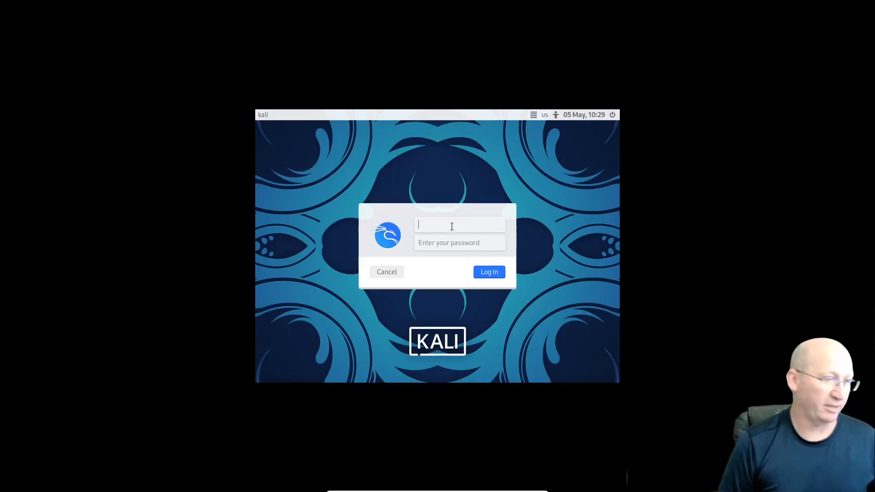
Step: Re-enter the kali user's password on the login screen and retry until the Xfce desktop loads
{"action": "type", "text": "kali"}
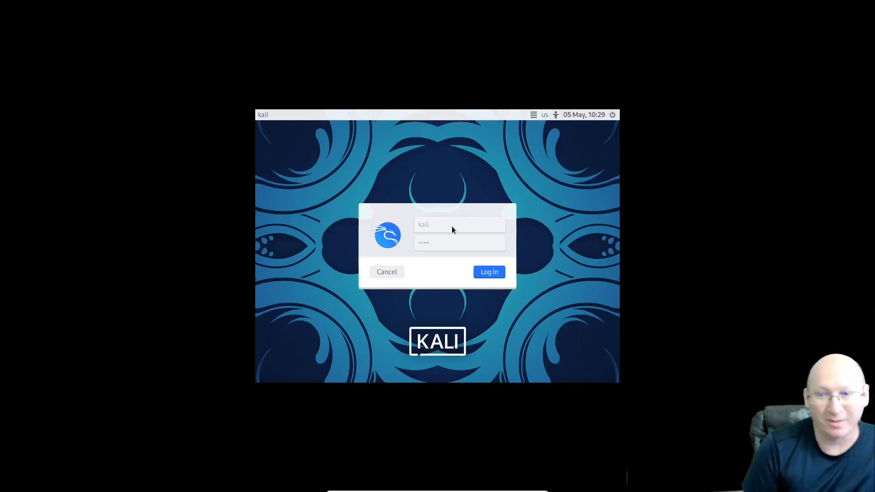
{"action": "left_click", "coordinate": [489, 272]}
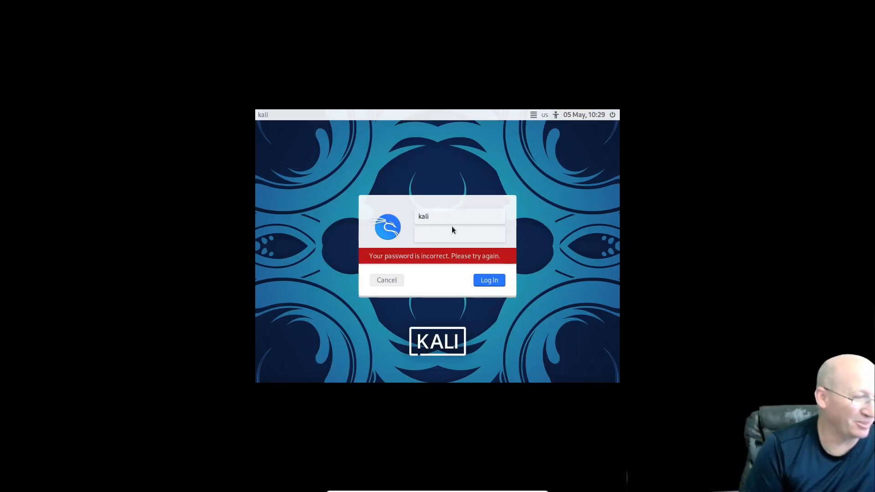
{"action": "type", "text": "••••"}
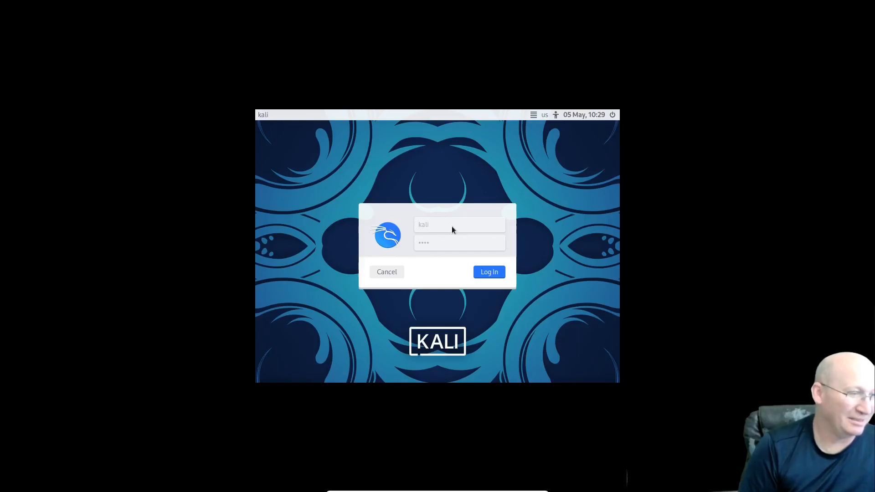
{"action": "left_click", "coordinate": [489, 271]}
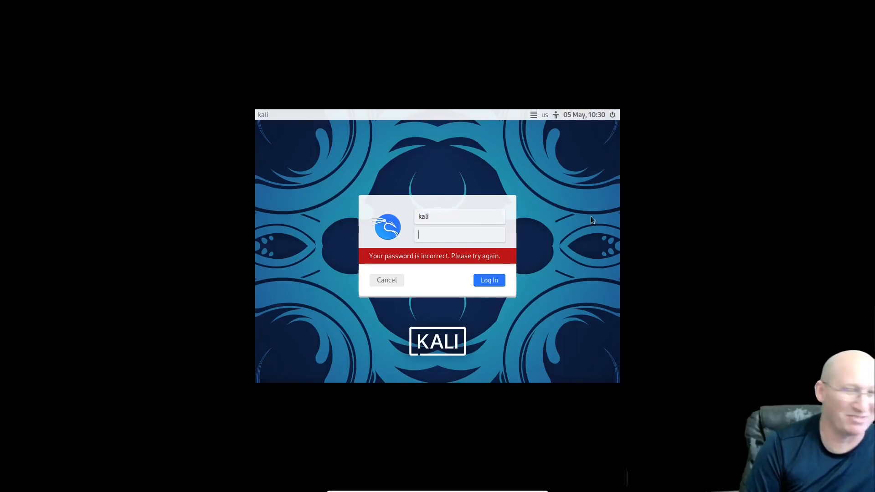
{"action": "left_click", "coordinate": [489, 279]}
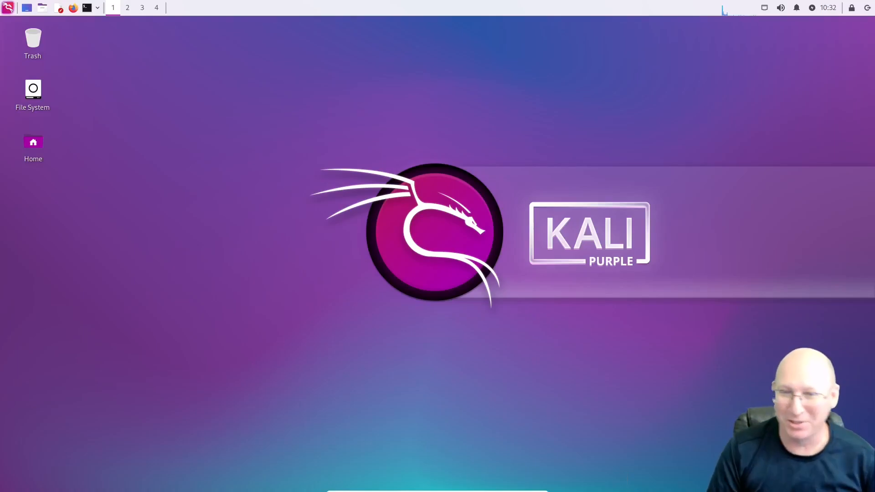
{"action": "mouse_move", "coordinate": [176, 207]}
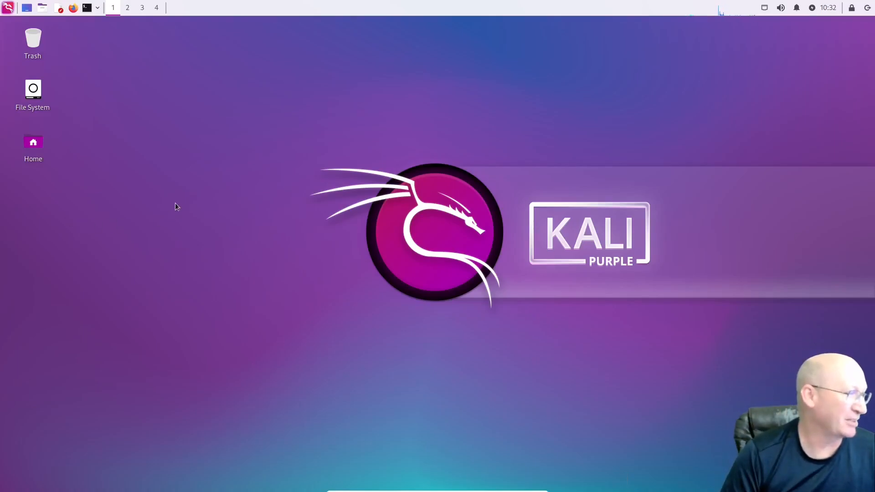
{"action": "mouse_move", "coordinate": [97, 24]}
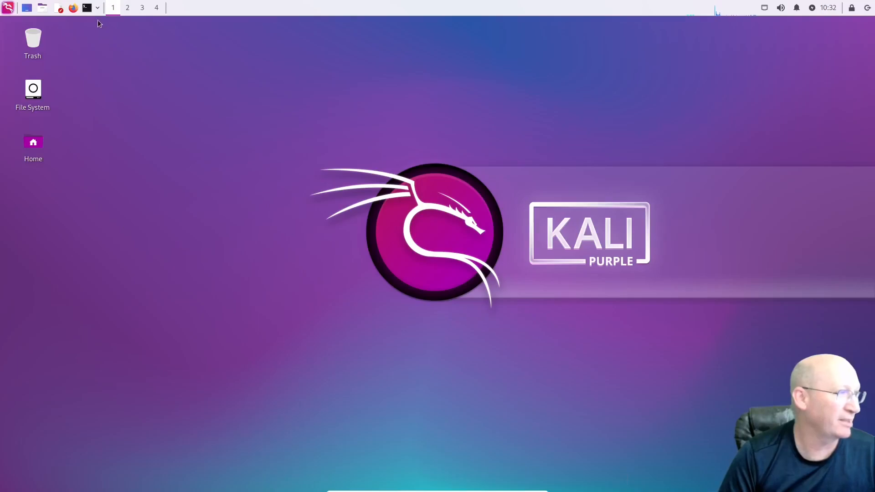
{"action": "mouse_move", "coordinate": [88, 8]}
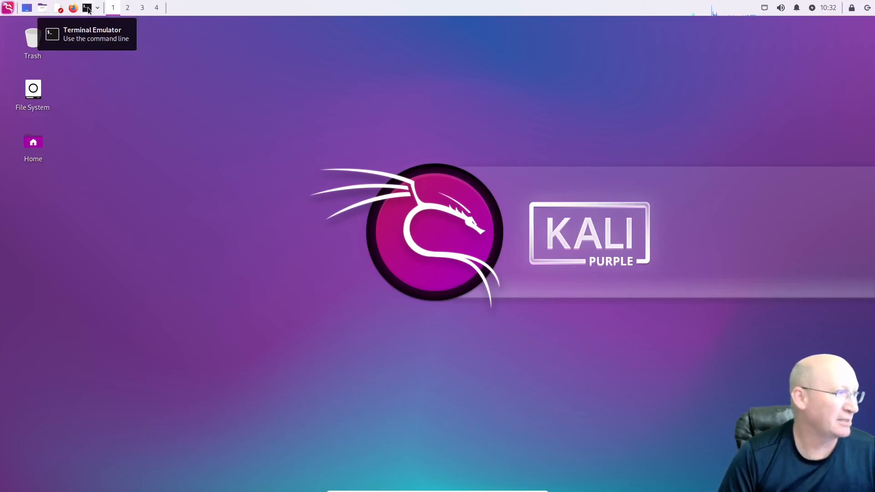
Step: Launch a regular terminal, then find and authenticate a Root Terminal Emulator via the app menu search 'termin'
{"action": "left_click", "coordinate": [87, 8]}
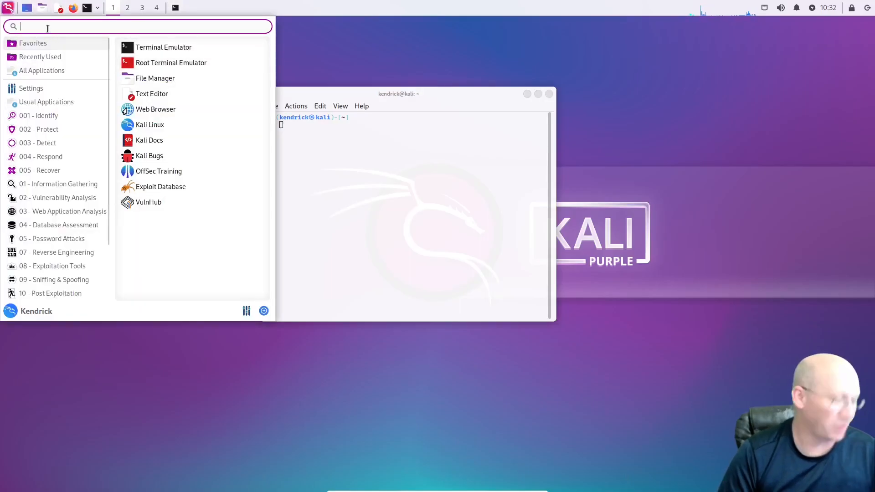
{"action": "type", "text": "termin"}
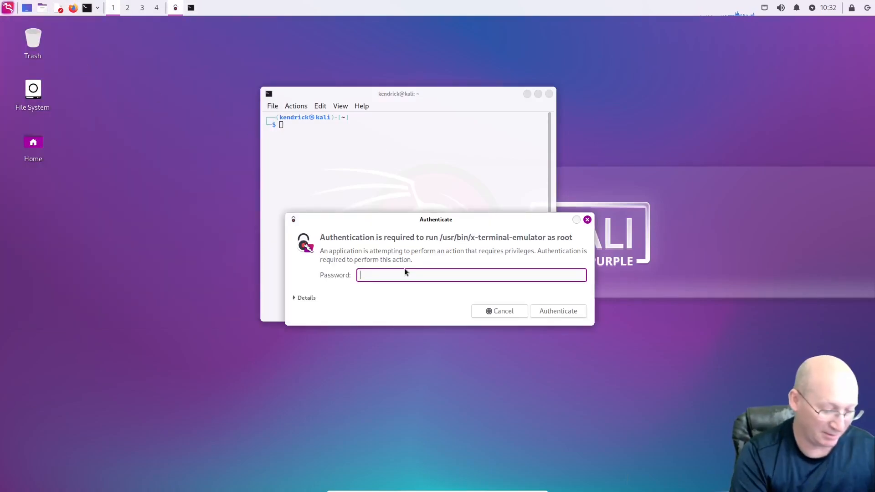
{"action": "left_click", "coordinate": [557, 311]}
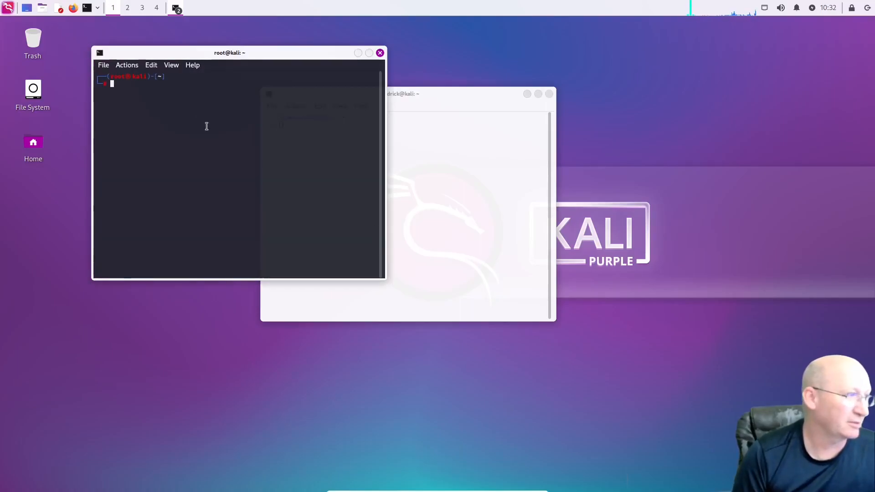
{"action": "right_click", "coordinate": [207, 126]}
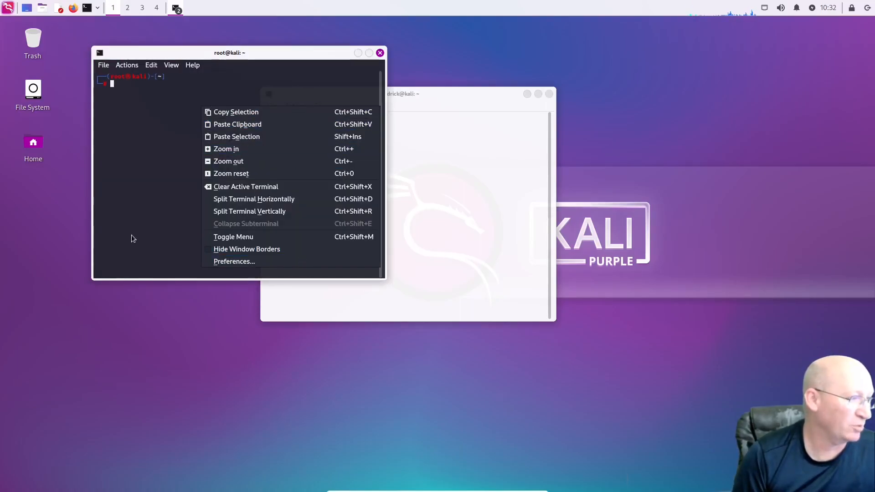
{"action": "mouse_move", "coordinate": [137, 164]}
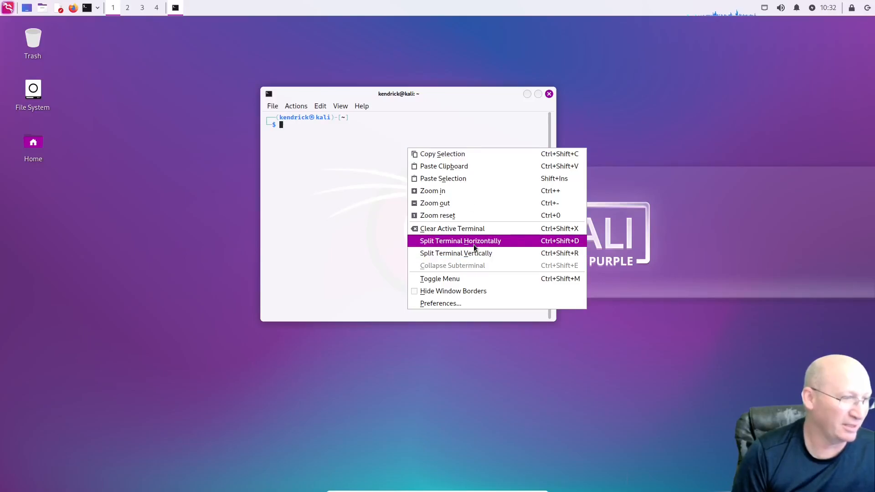
Step: Split the terminal horizontally into two stacked shell panes
{"action": "left_click", "coordinate": [459, 241]}
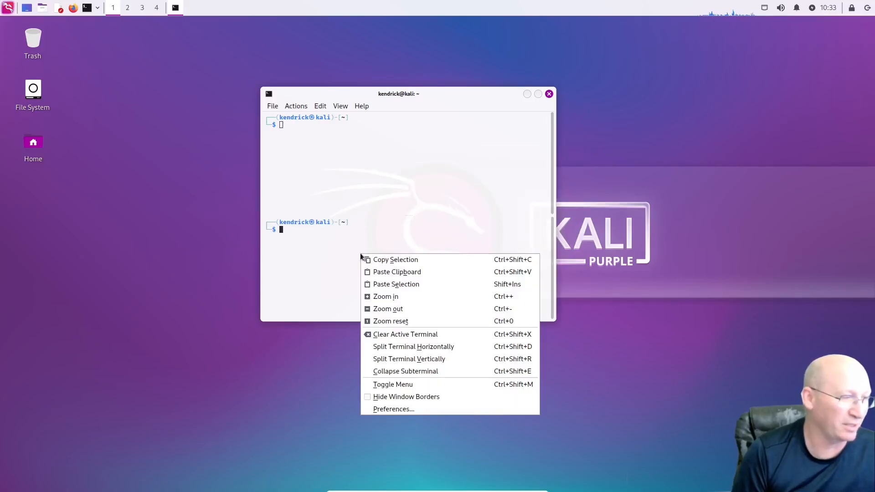
{"action": "mouse_move", "coordinate": [233, 264]}
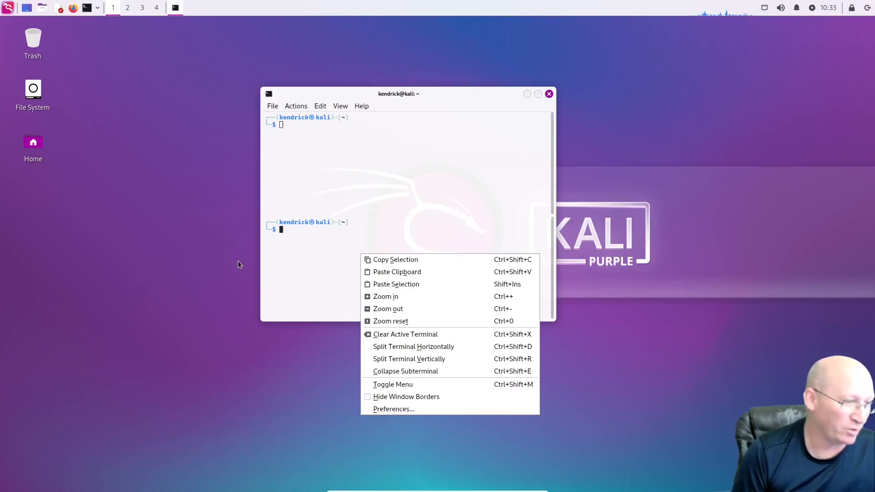
{"action": "mouse_move", "coordinate": [255, 277]}
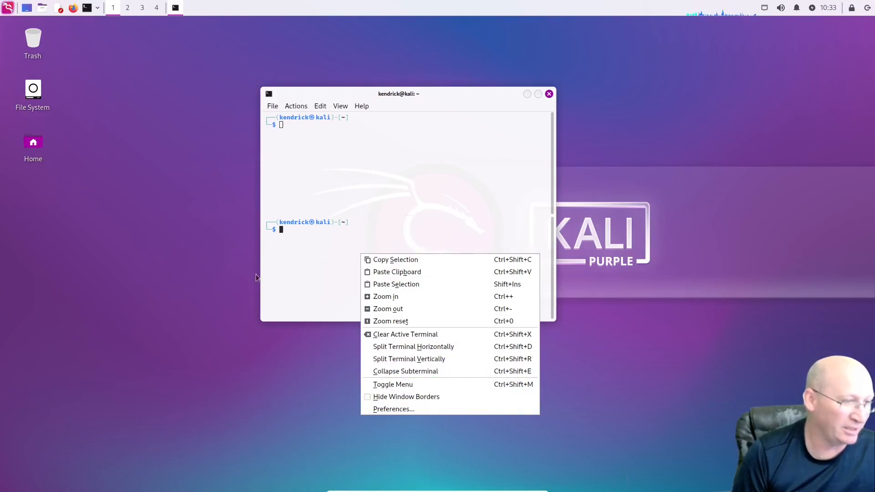
{"action": "mouse_move", "coordinate": [329, 248]}
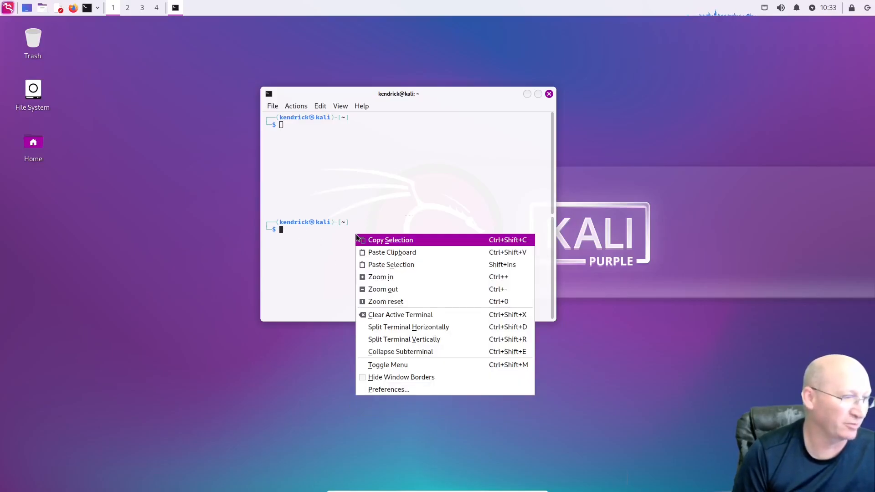
{"action": "mouse_move", "coordinate": [404, 339]}
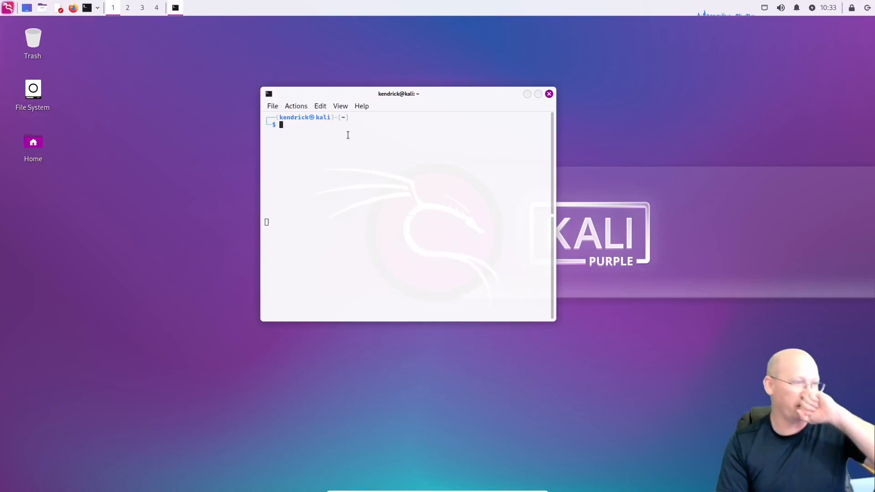
Step: Run 'sudo apt update && sudo apt upgrade' in the terminal to refresh package lists and start upgrading
{"action": "type", "text": "sudo"}
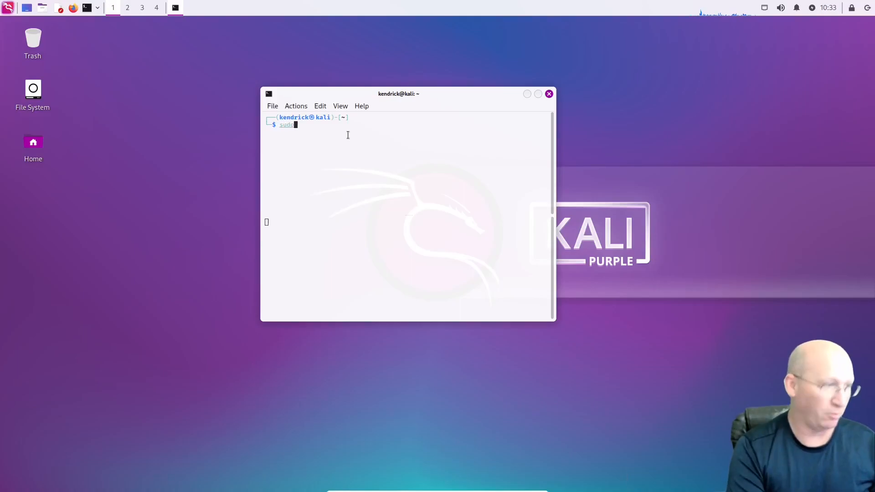
{"action": "type", "text": "apt in"}
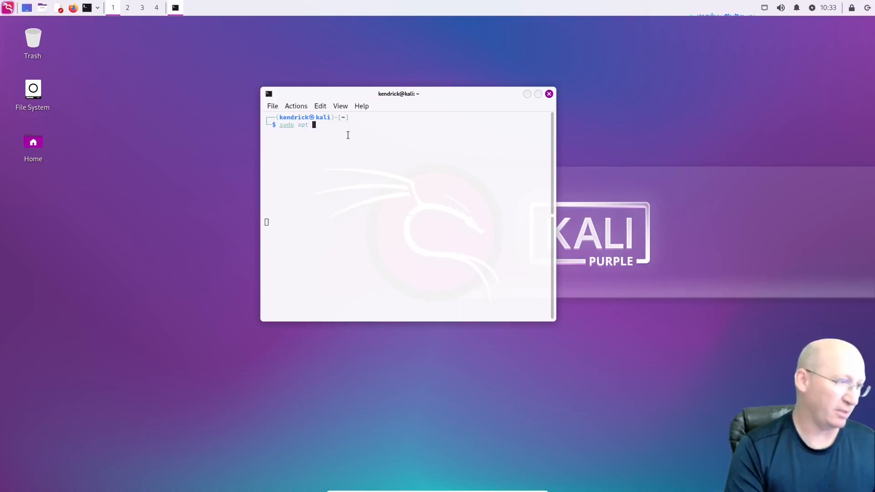
{"action": "type", "text": "upgrade"}
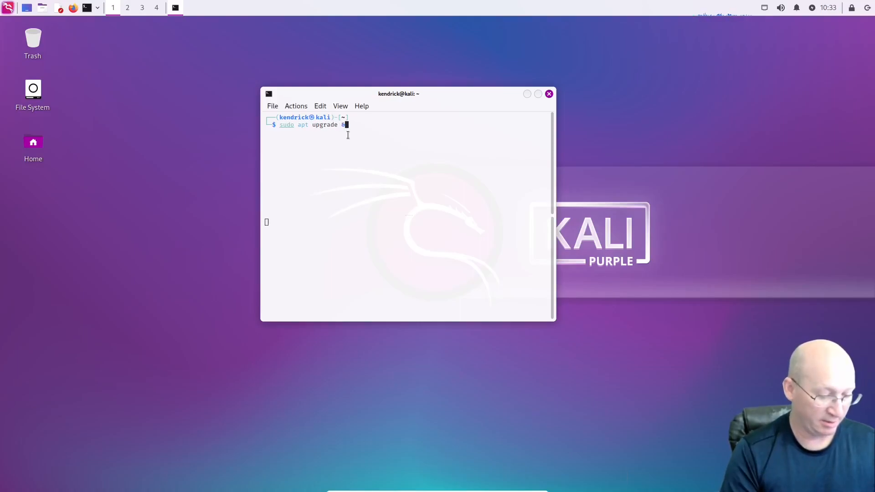
{"action": "type", "text": "& upgrade"}
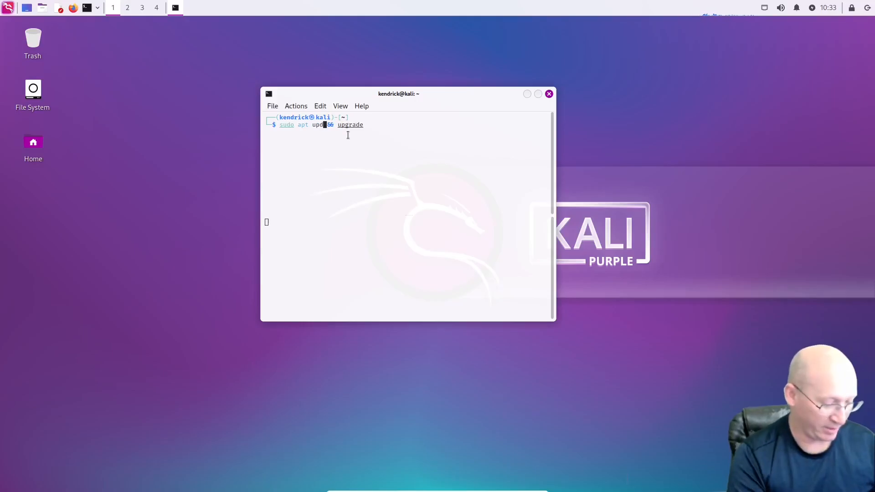
{"action": "type", "text": "ate"}
{"action": "key", "text": "Return"}
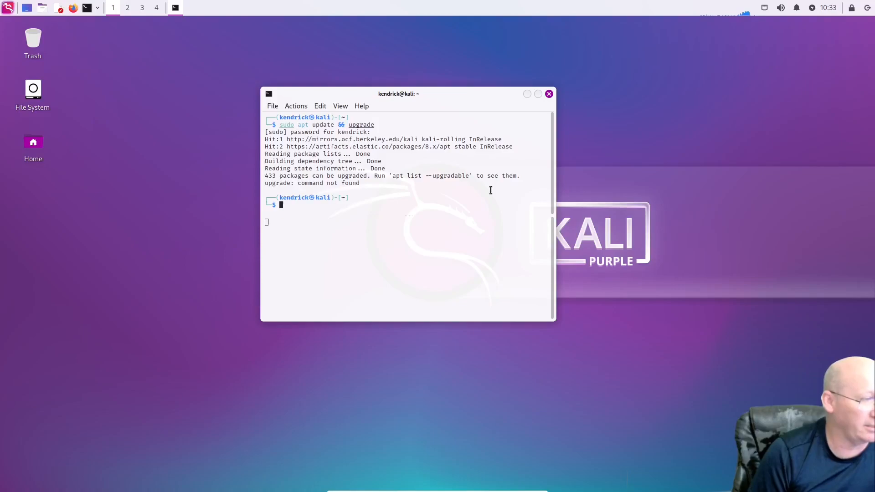
{"action": "mouse_move", "coordinate": [364, 190]}
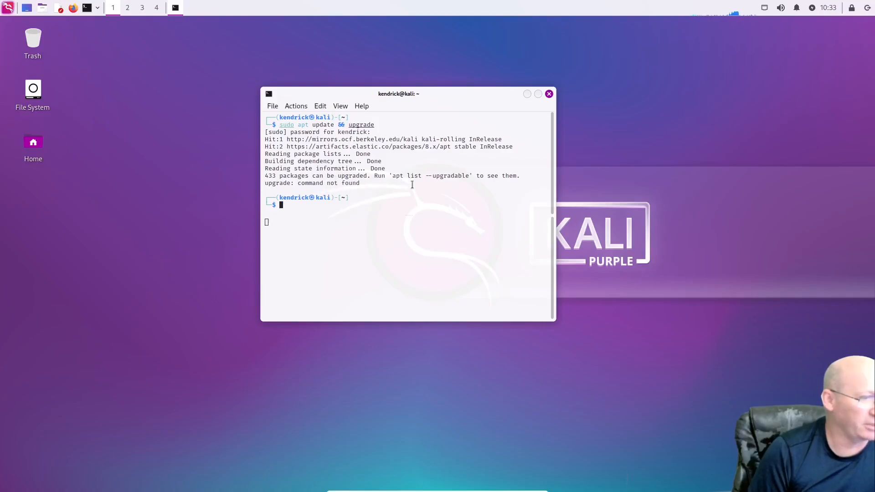
{"action": "mouse_move", "coordinate": [525, 233]}
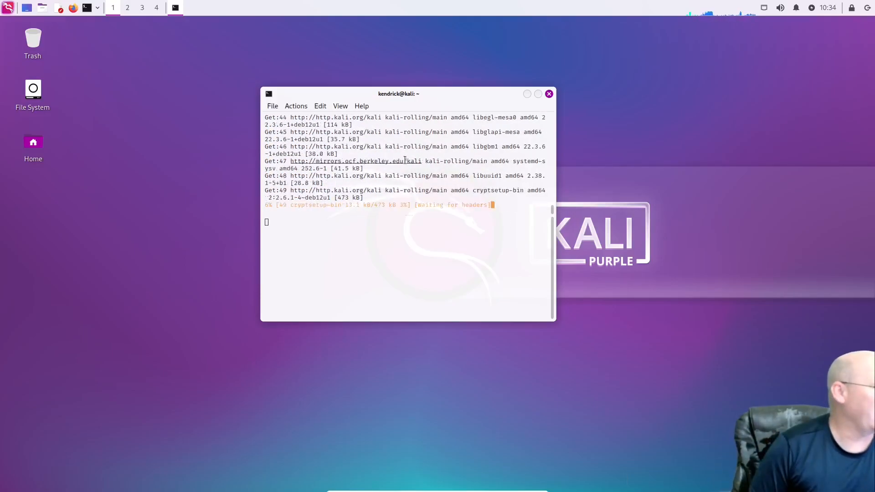
Step: Browse the 04 - Database Assessment category in the applications menu
{"action": "left_click", "coordinate": [7, 8]}
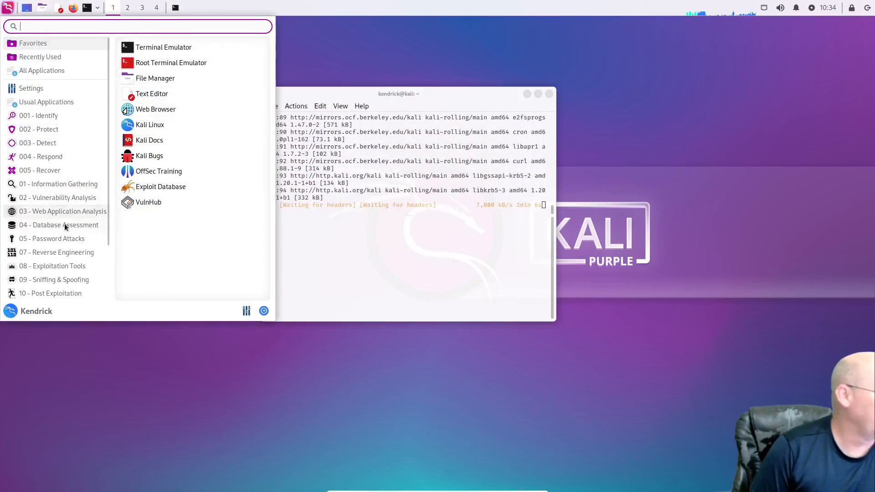
{"action": "left_click", "coordinate": [58, 224]}
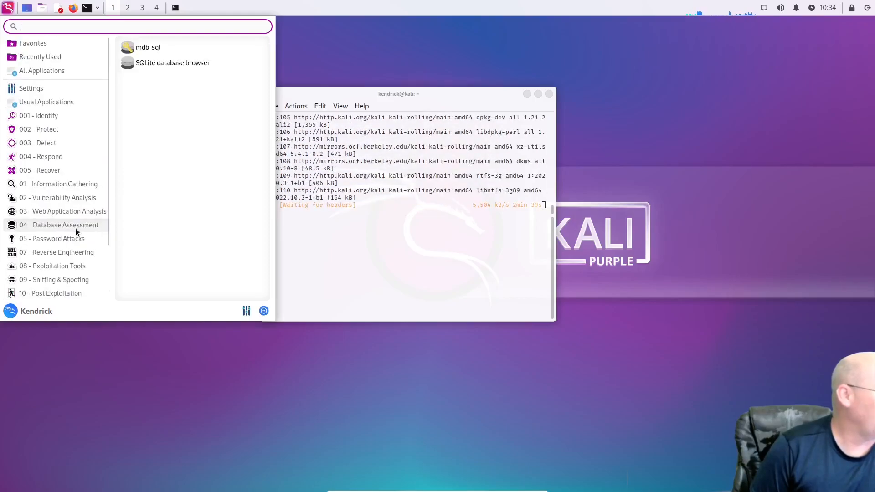